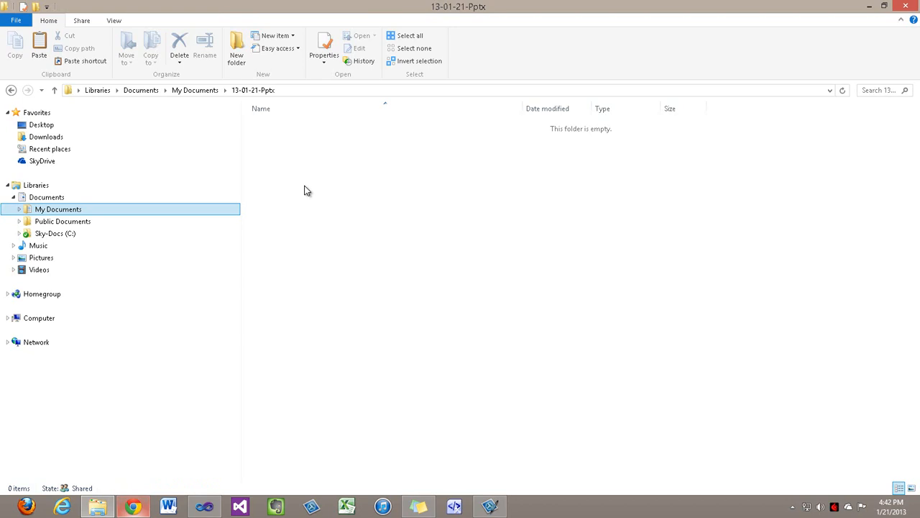
Create a new PowerPoint presentation in the empty folder and name it Test01.pptx
right_click(305, 190)
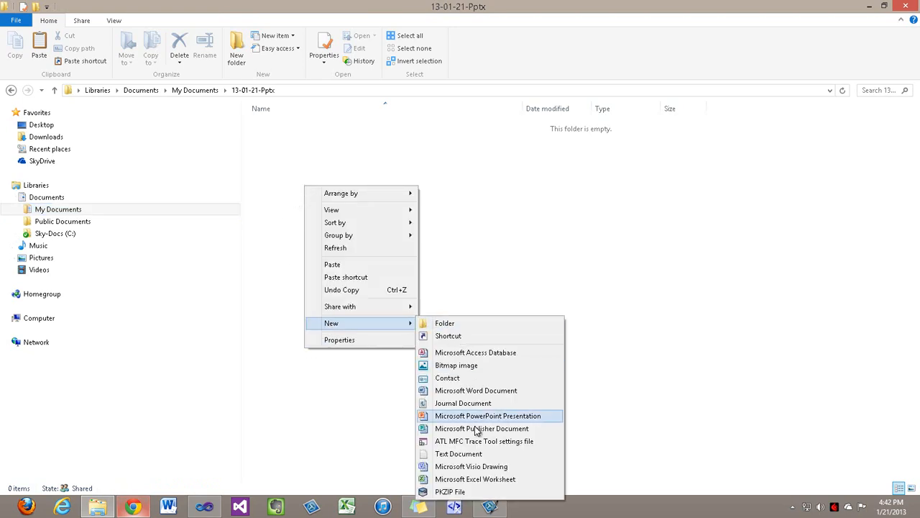
click(488, 416)
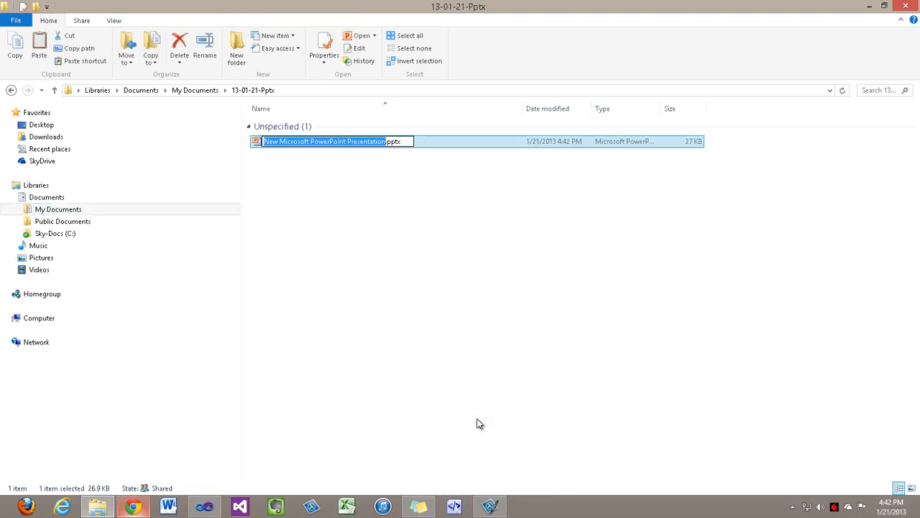
text(Test01.pptx)
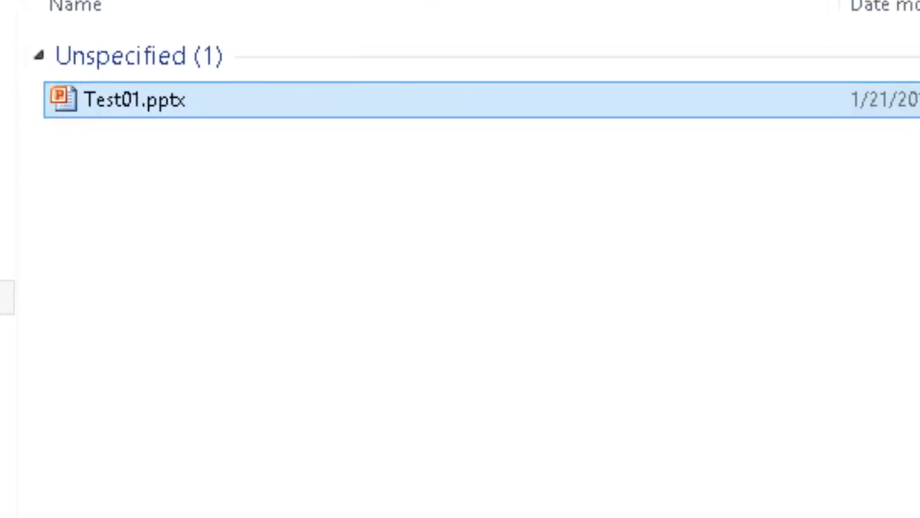
Open Test01.pptx and insert a 3x3 table reading Now Is The, Time For All, Good Men To
double_click(112, 98)
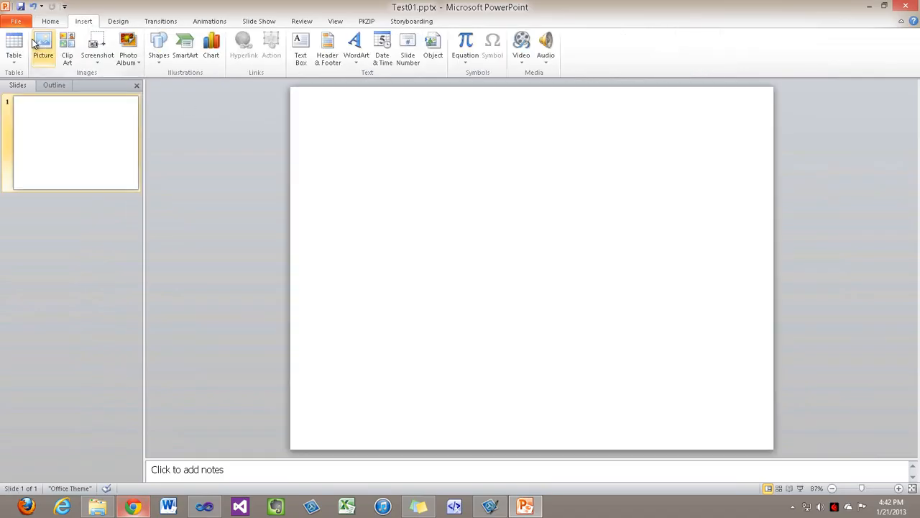
click(13, 46)
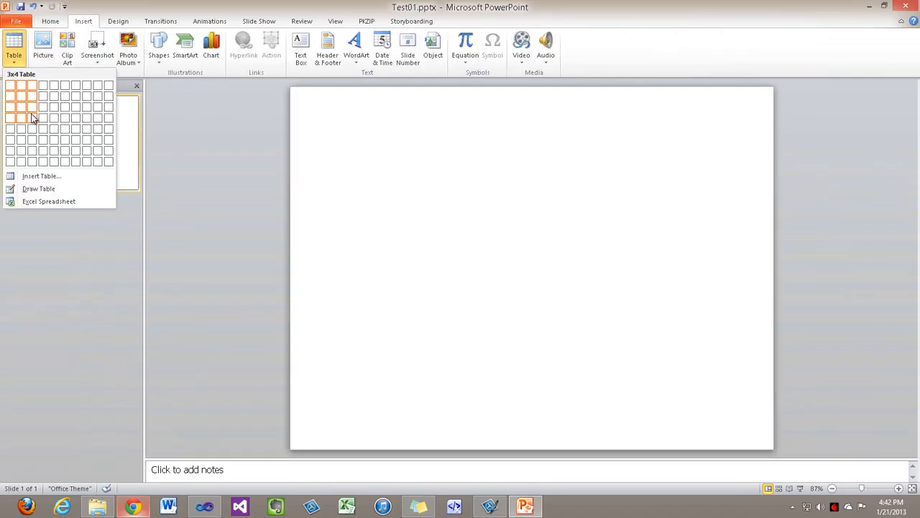
click(32, 118)
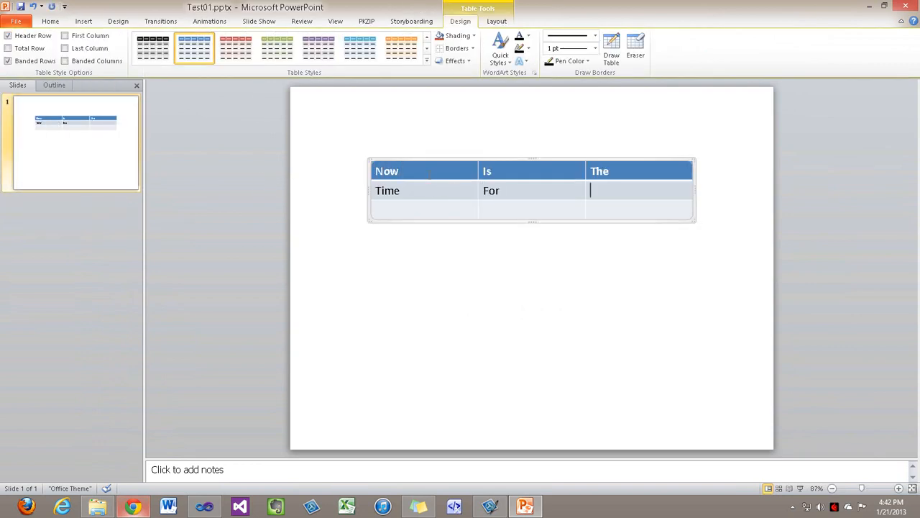
text(All	Good	Men)
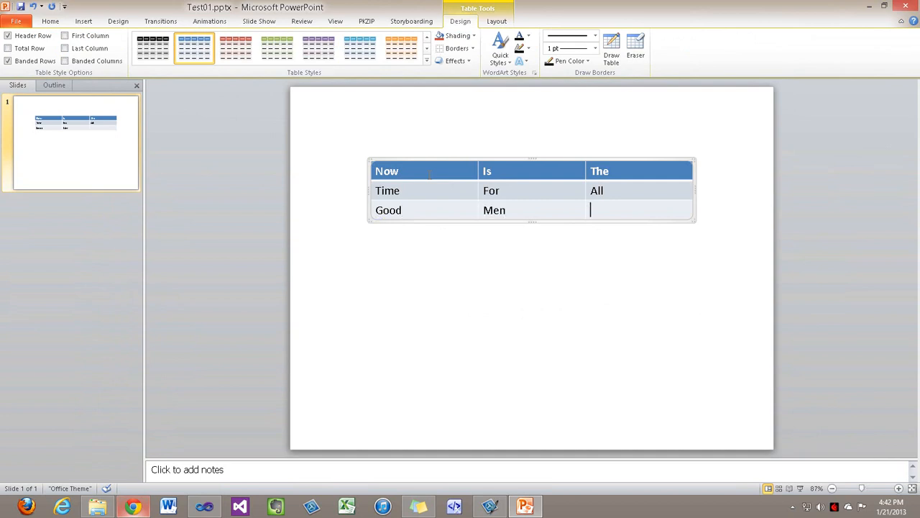
text(To)
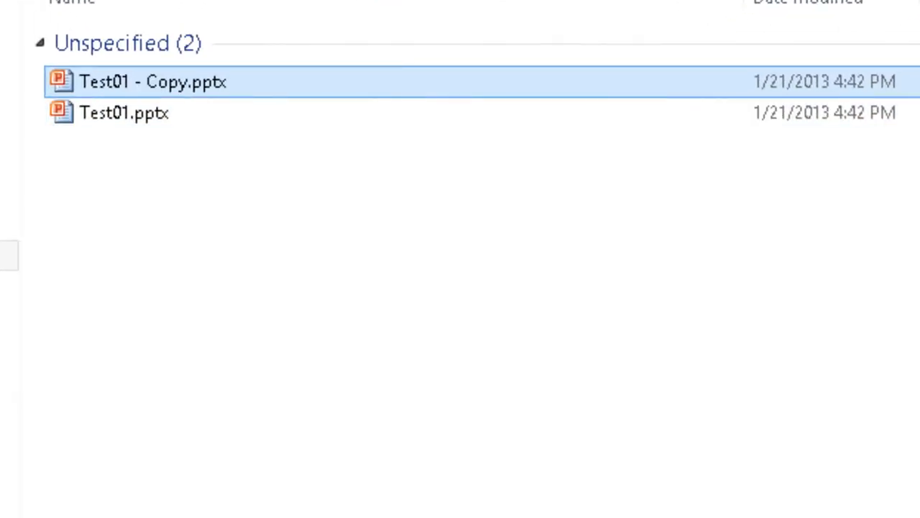
Rename the copied presentation to Test02.pptx and open it in PowerPoint
key(F2)
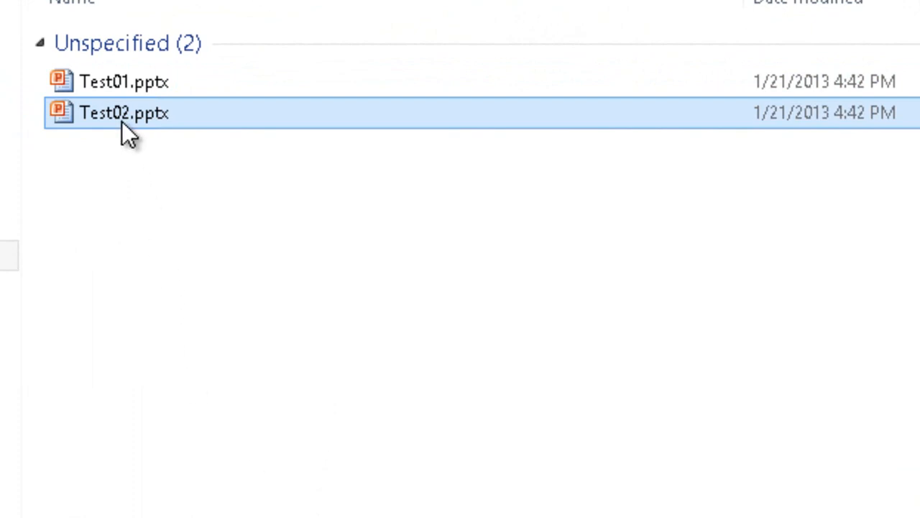
double_click(115, 113)
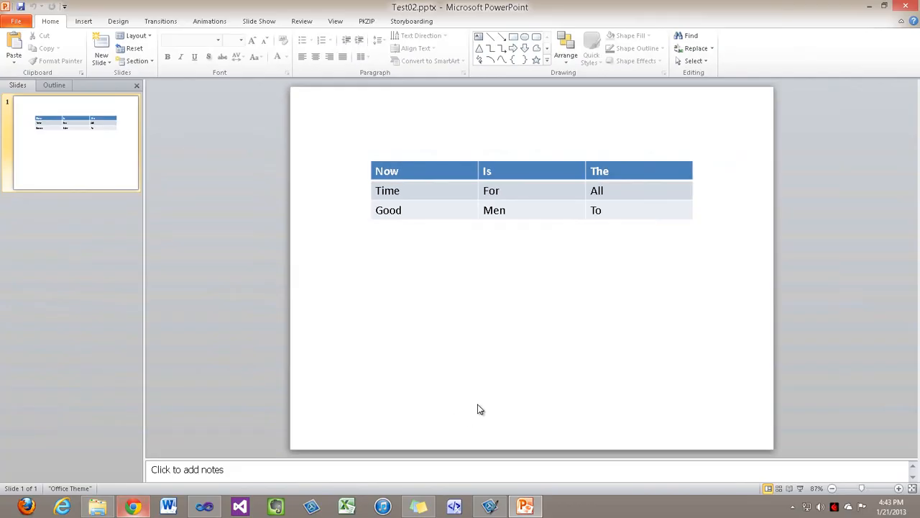
mouse_move(492, 423)
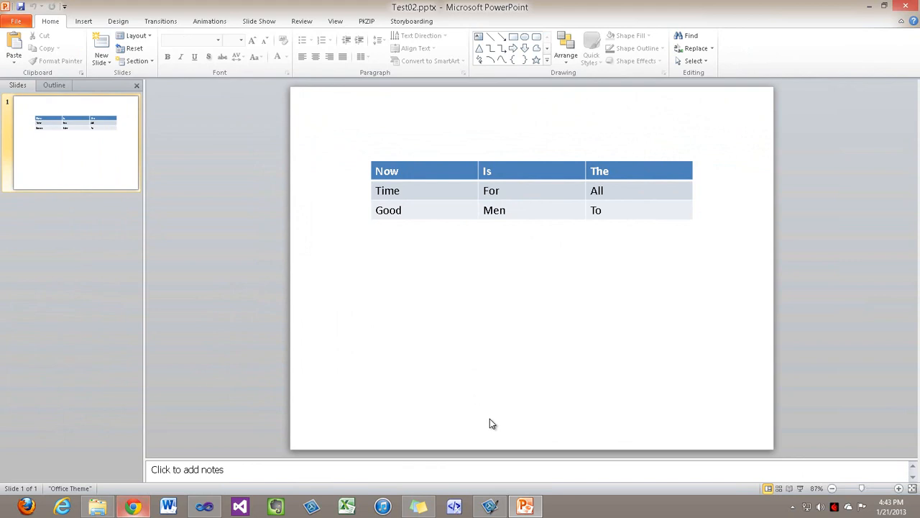
mouse_move(549, 353)
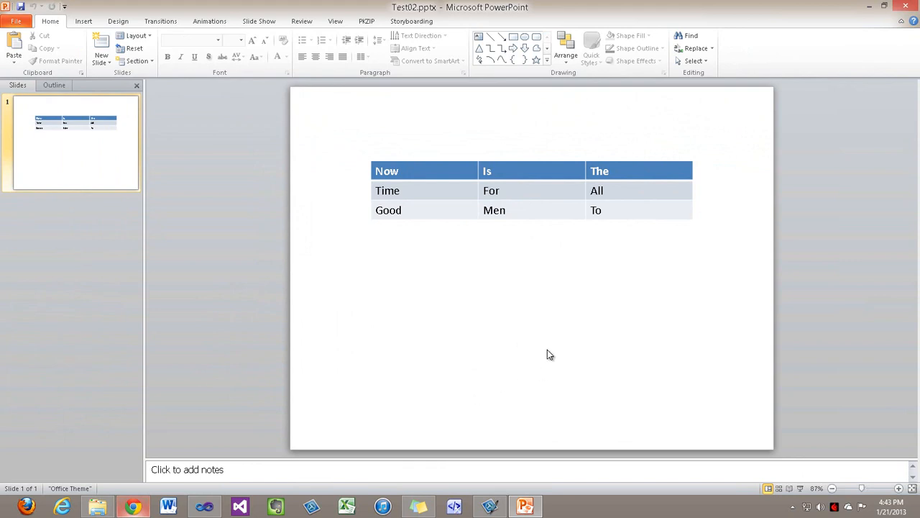
mouse_move(575, 274)
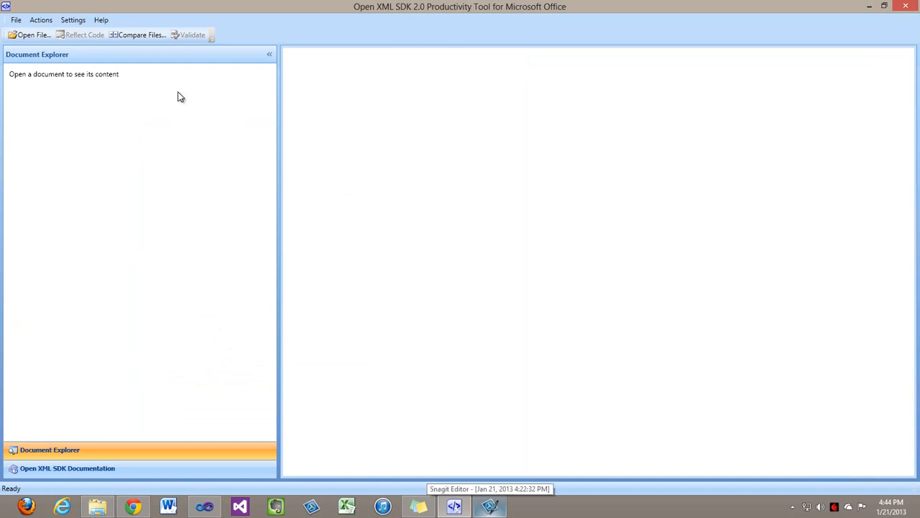
mouse_move(207, 101)
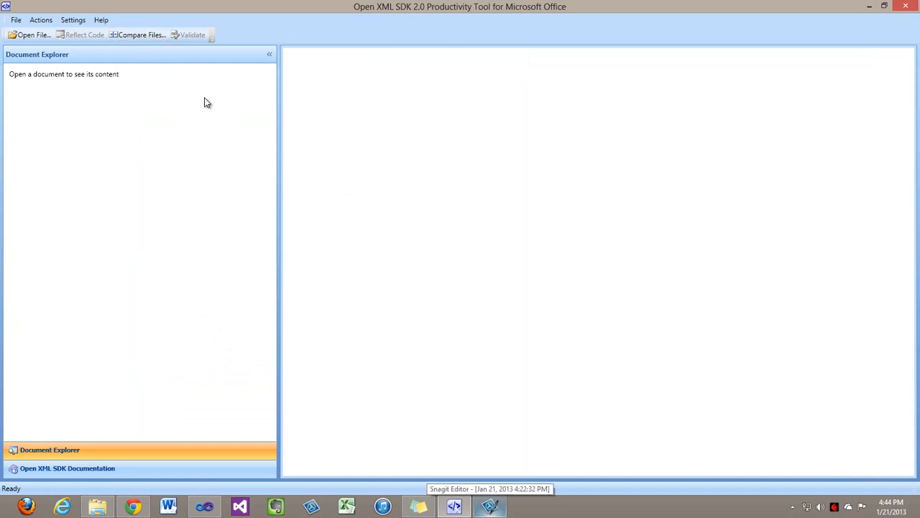
Run Compare Files with Test01.pptx as source and Test02.pptx as target
click(141, 35)
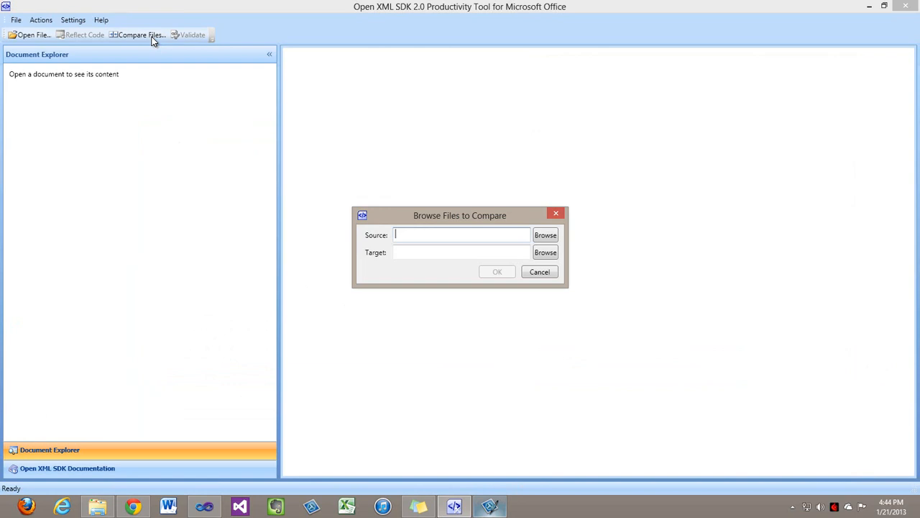
click(545, 234)
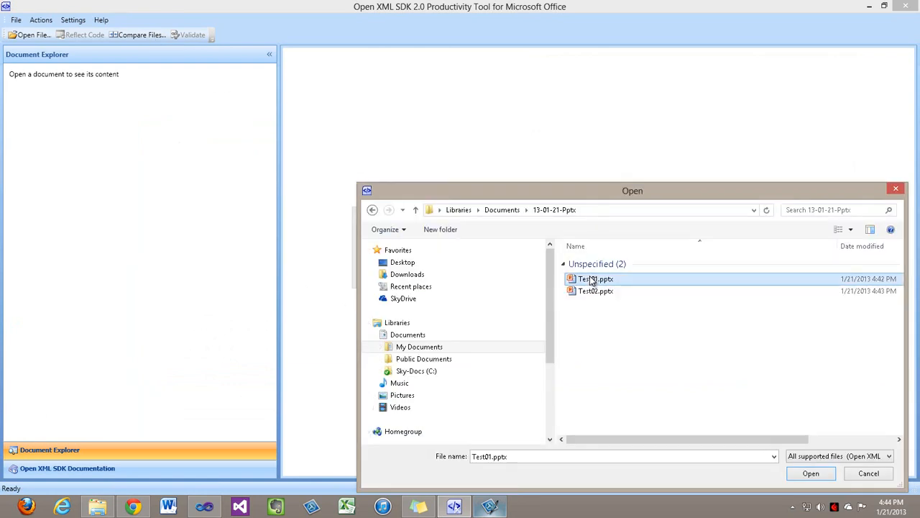
click(811, 473)
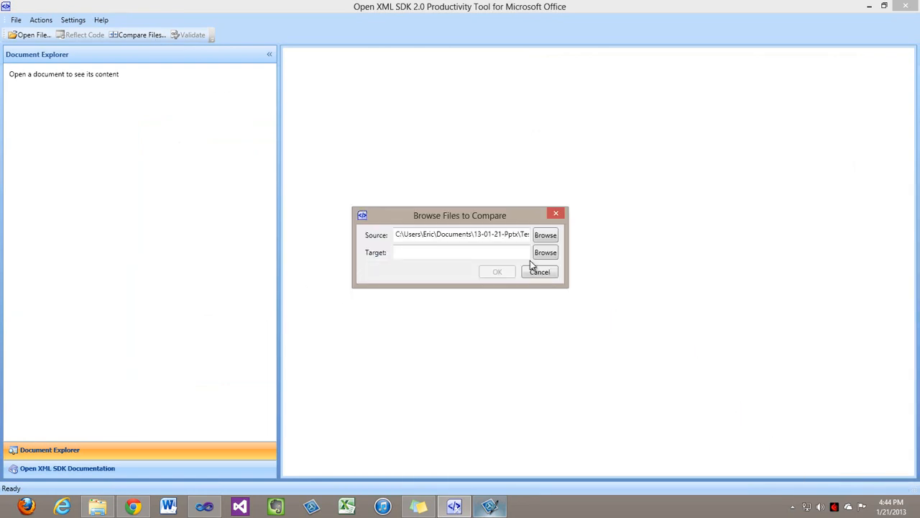
click(545, 252)
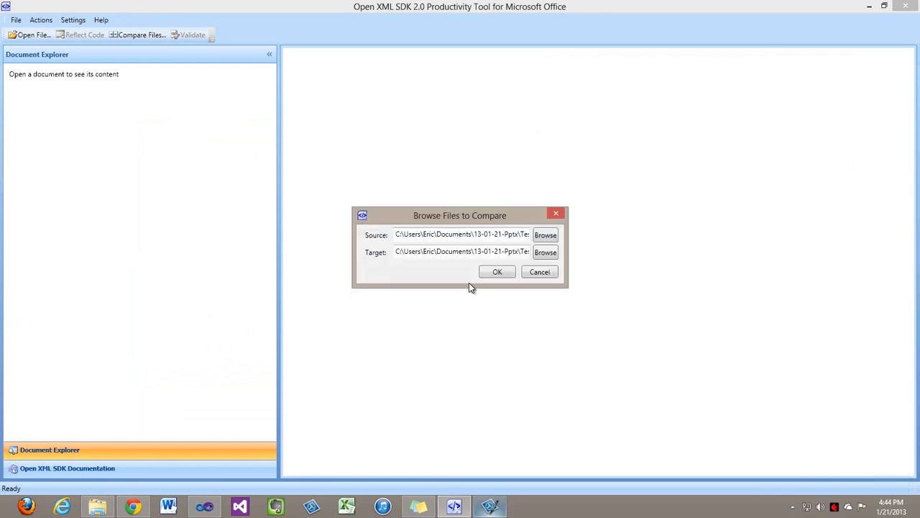
click(497, 272)
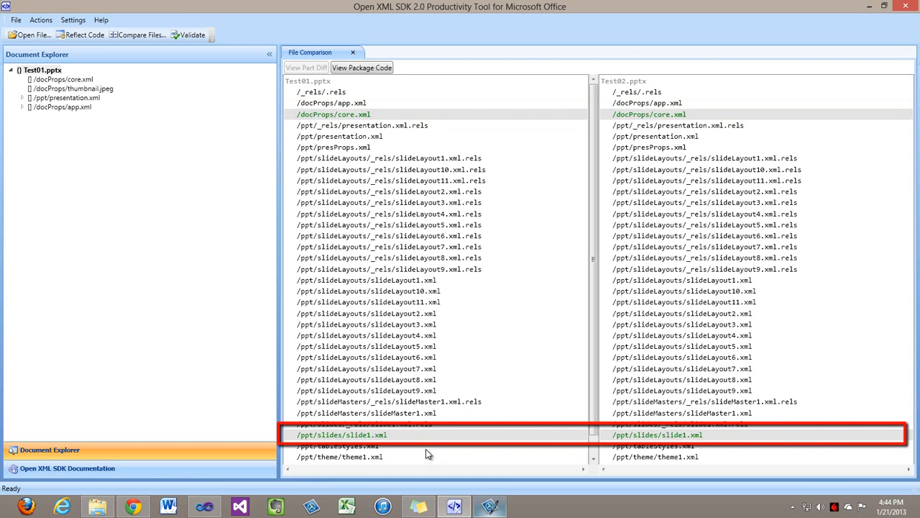
View the part diff for /ppt/slides/slide1.xml and jump to the next difference
click(340, 434)
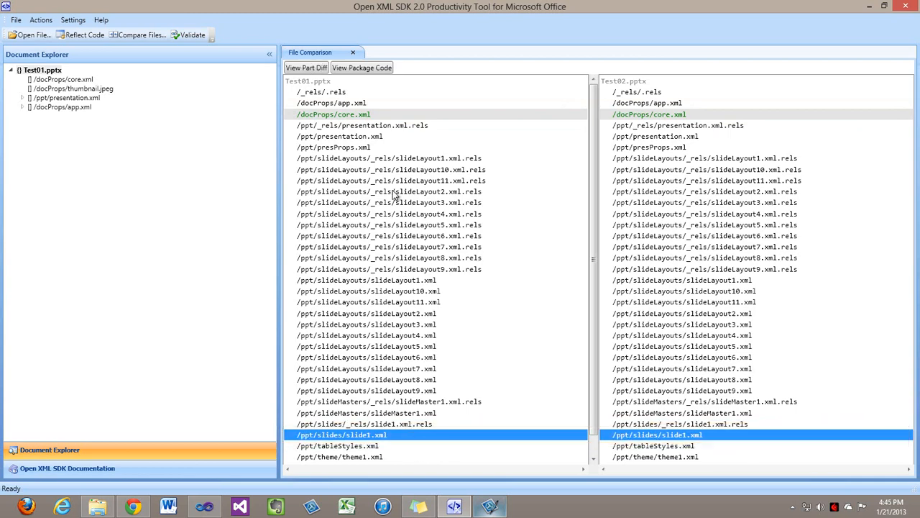
click(307, 67)
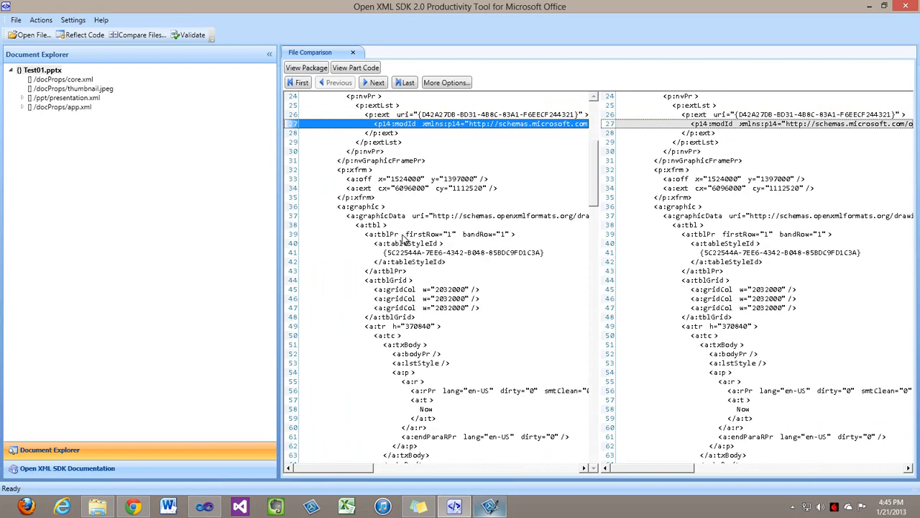
click(374, 82)
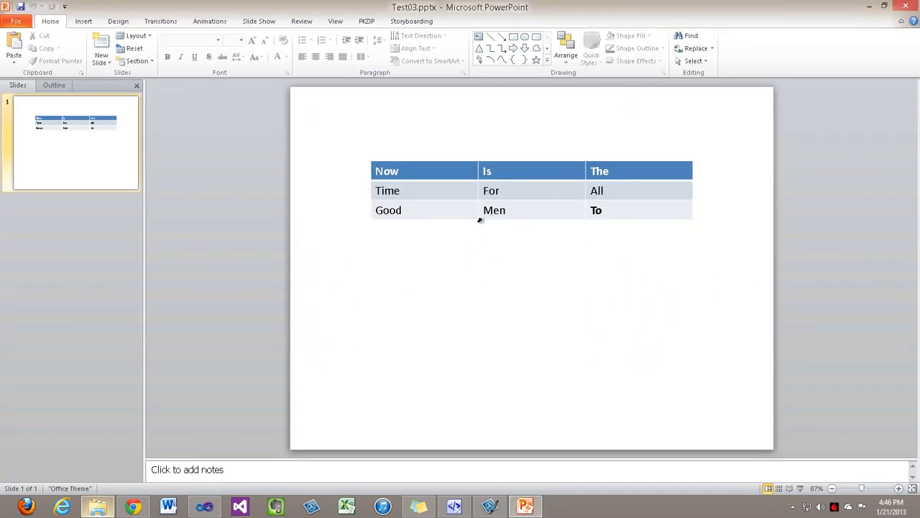
Select the Men cell in Test03 and choose a fill colour from the Table Tools Shading dropdown
click(494, 210)
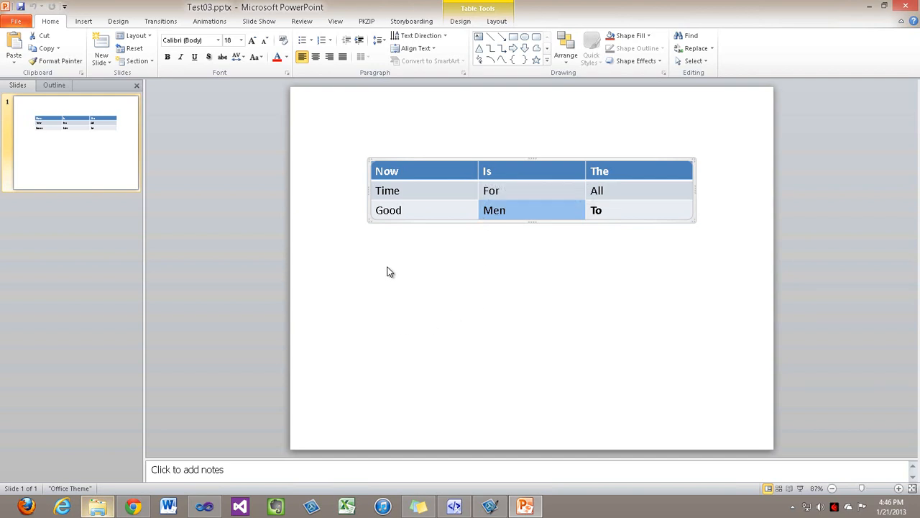
mouse_move(333, 121)
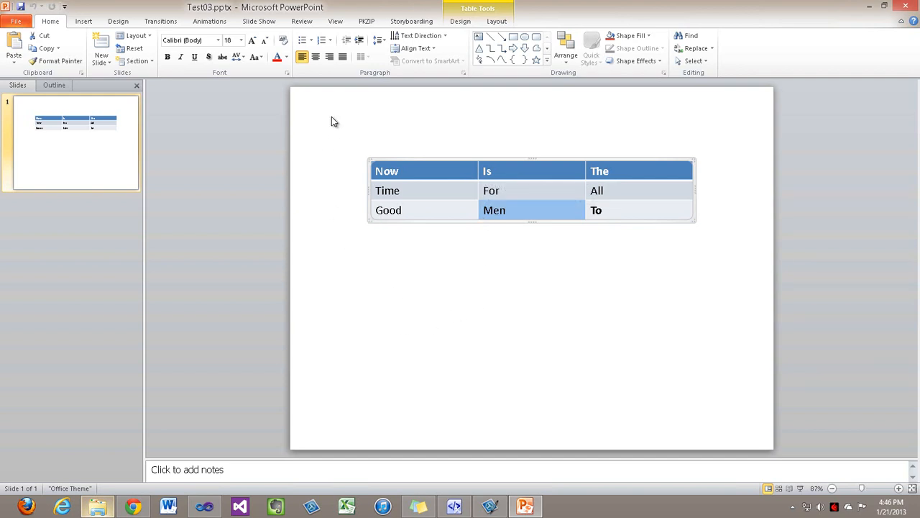
click(452, 22)
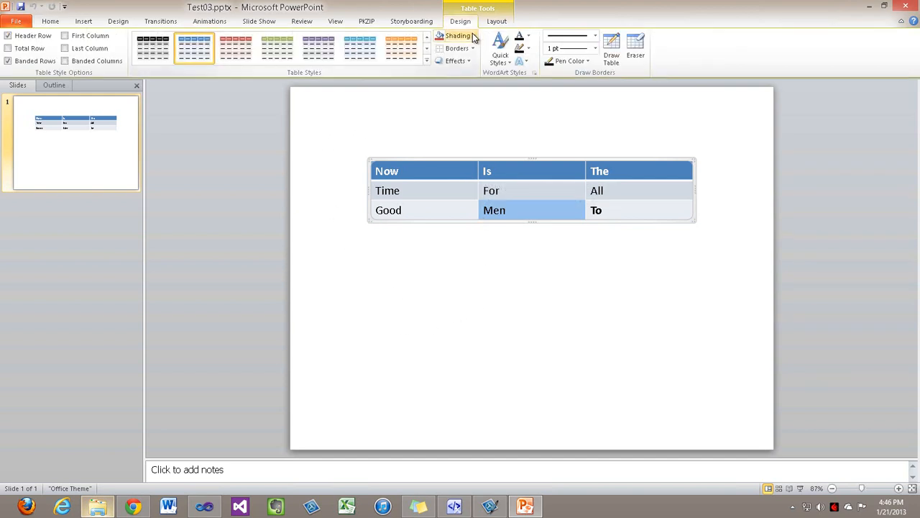
click(455, 37)
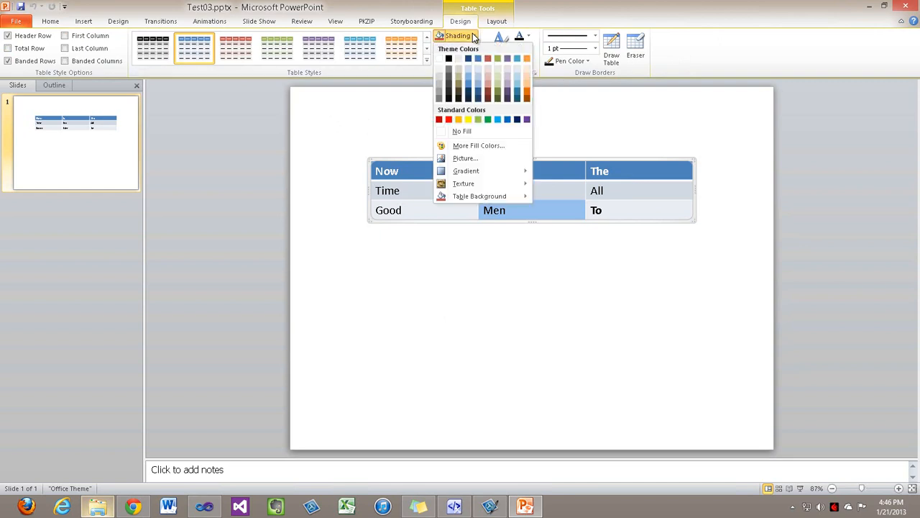
click(461, 120)
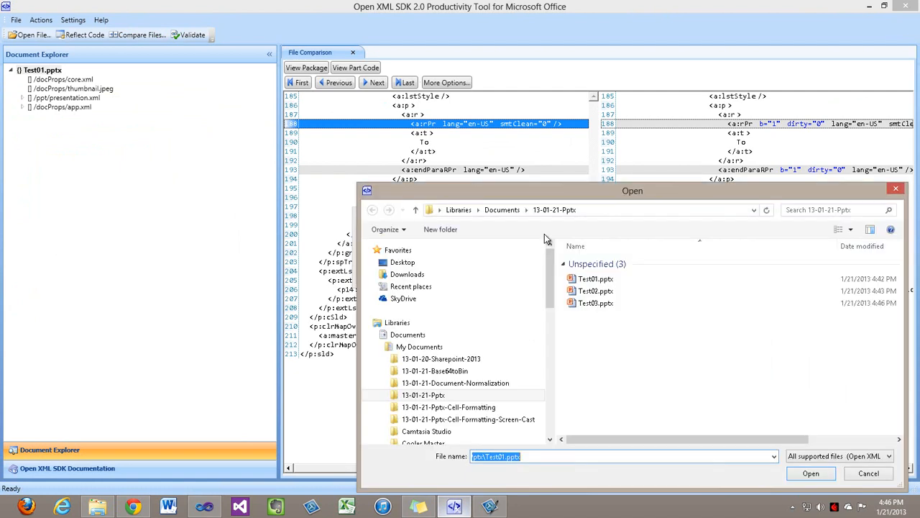
Load Test02.pptx in the tool and view the slide1.xml part differences against Test03
click(595, 290)
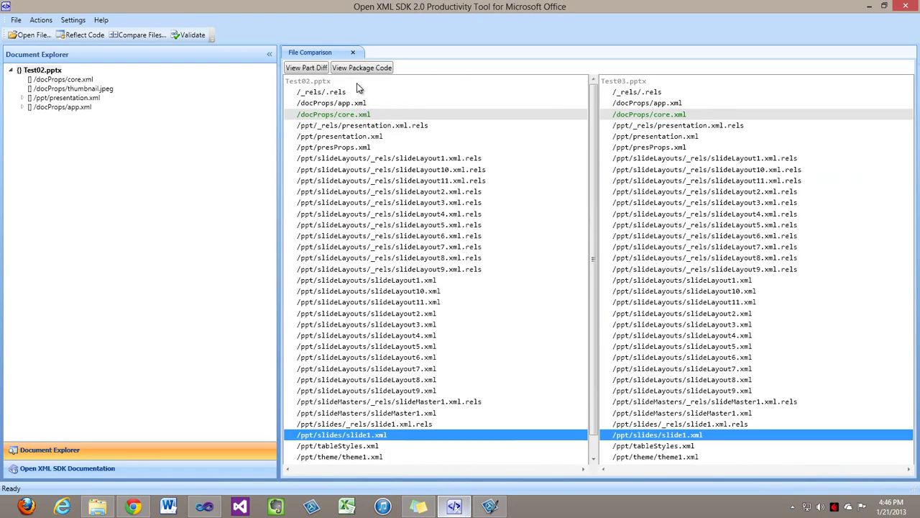
click(307, 68)
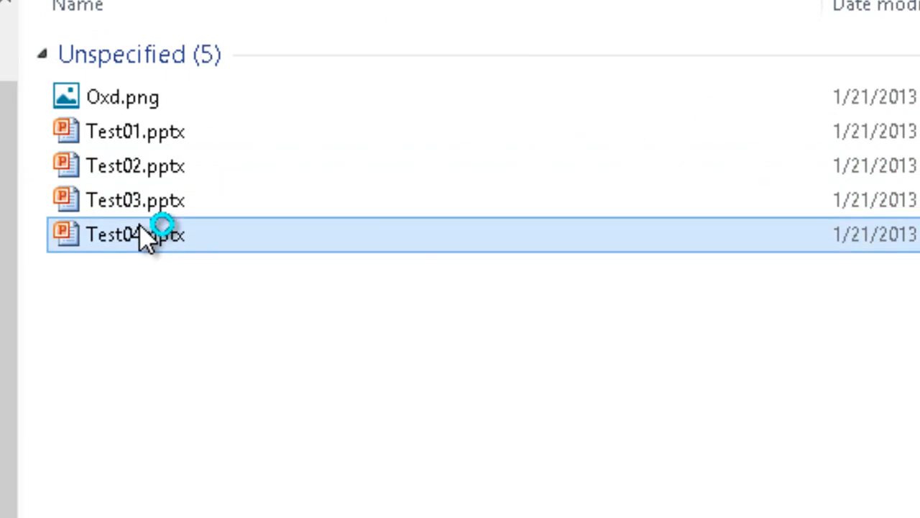
Open Test04.pptx and fill a table cell with the picture Oxd.png via Shading > Picture
double_click(115, 233)
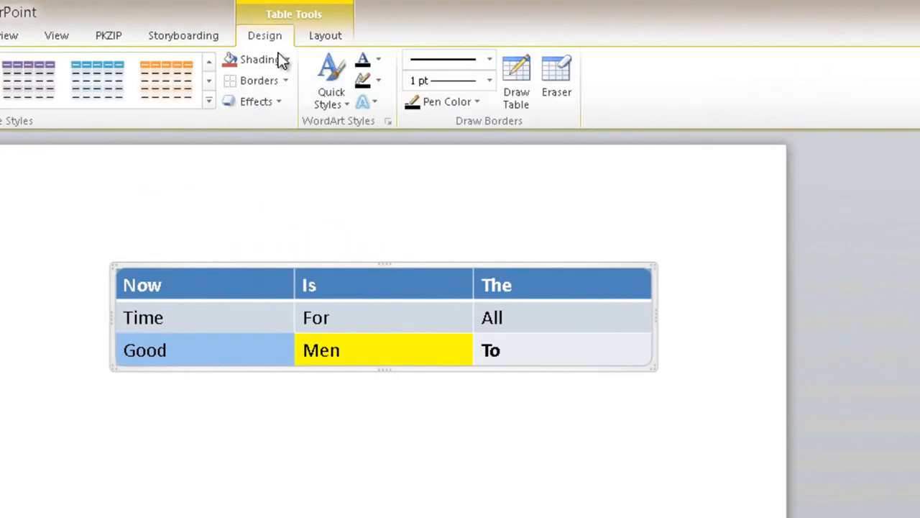
click(259, 59)
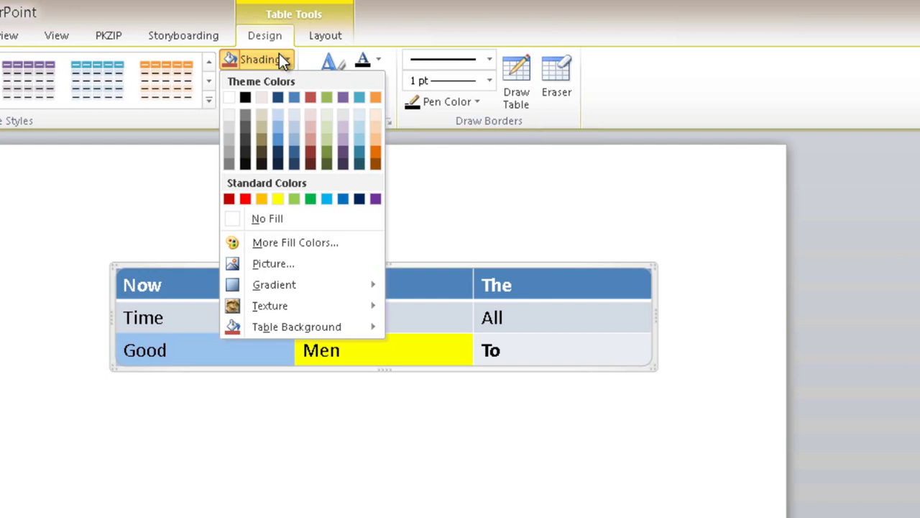
mouse_move(304, 267)
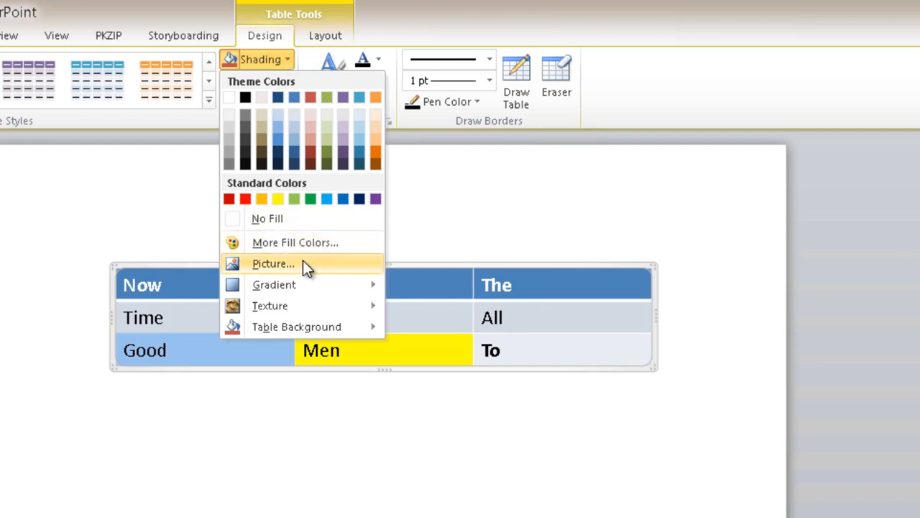
click(273, 264)
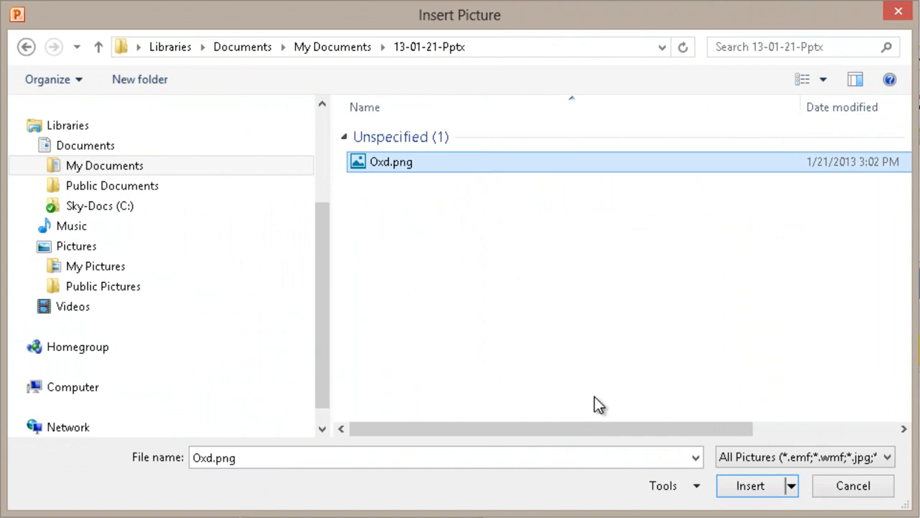
click(754, 486)
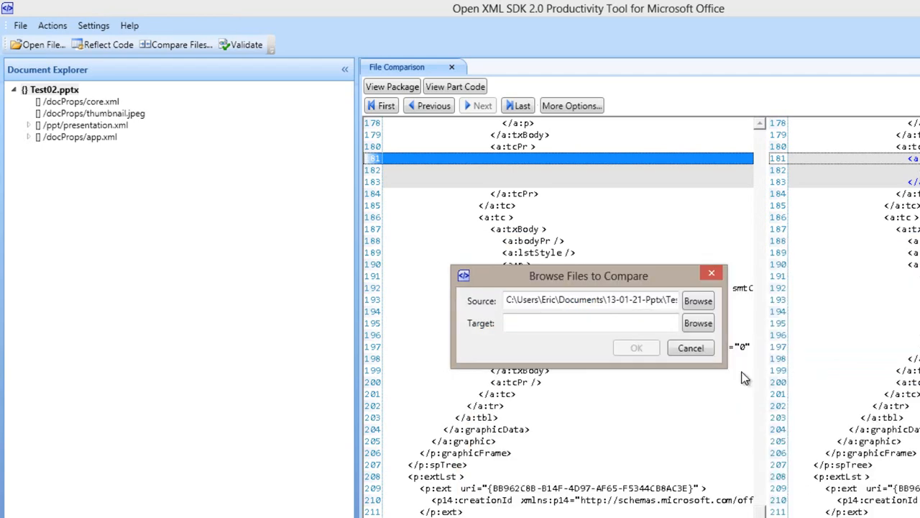
Compare the two presentations and show slide1.xml's line-by-line differences, revealing the added image part
click(698, 322)
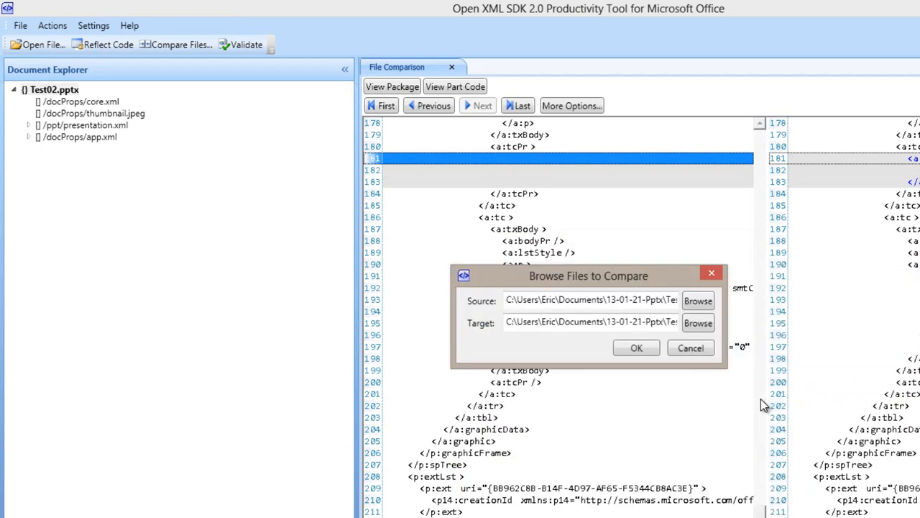
click(635, 347)
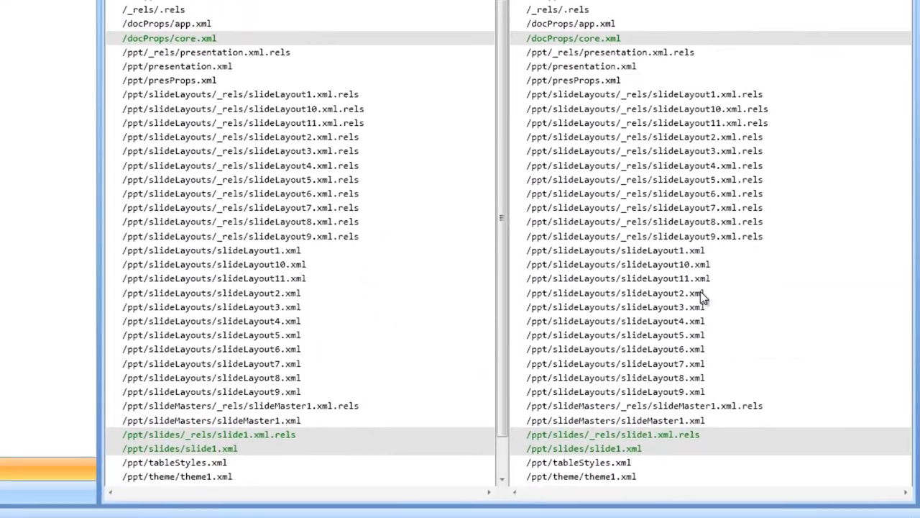
mouse_move(775, 297)
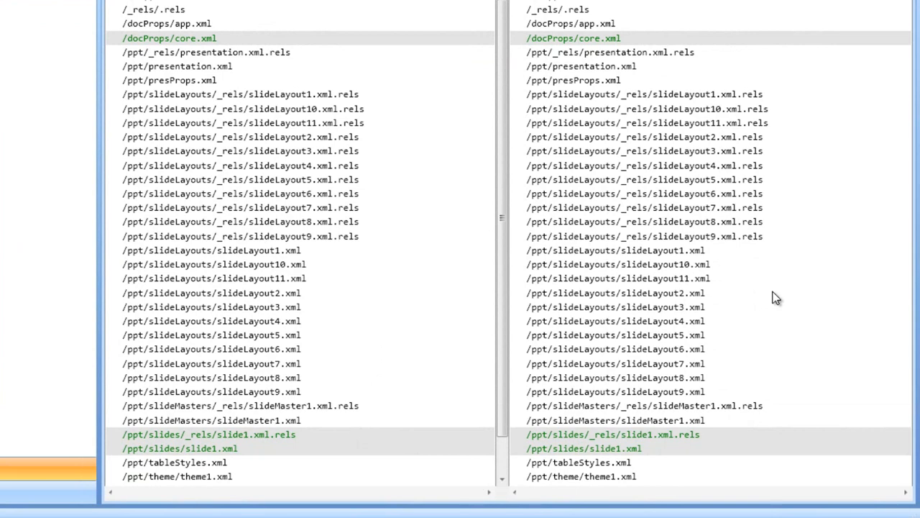
scroll(down, 3)
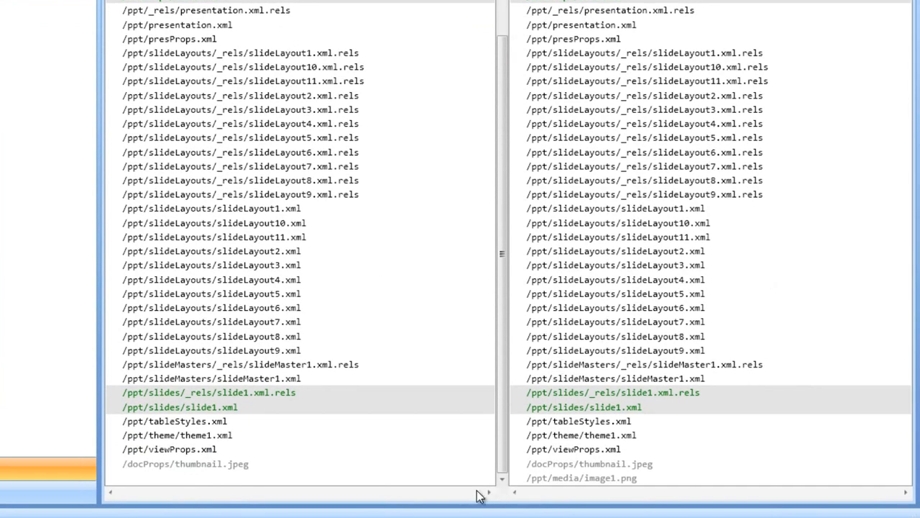
mouse_move(501, 506)
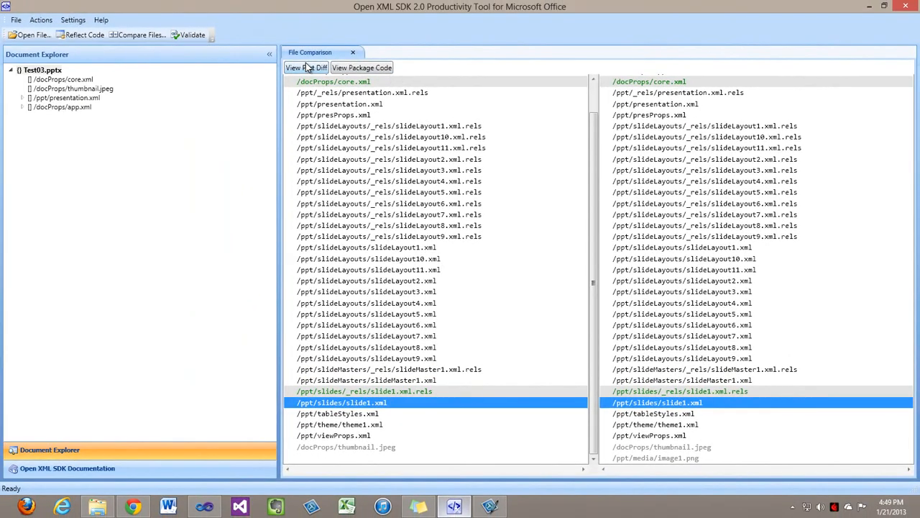
click(308, 67)
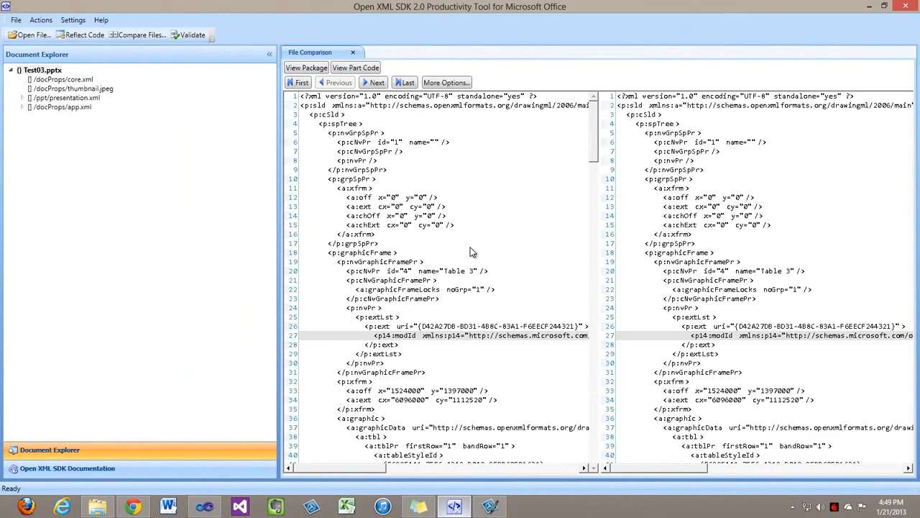
click(374, 82)
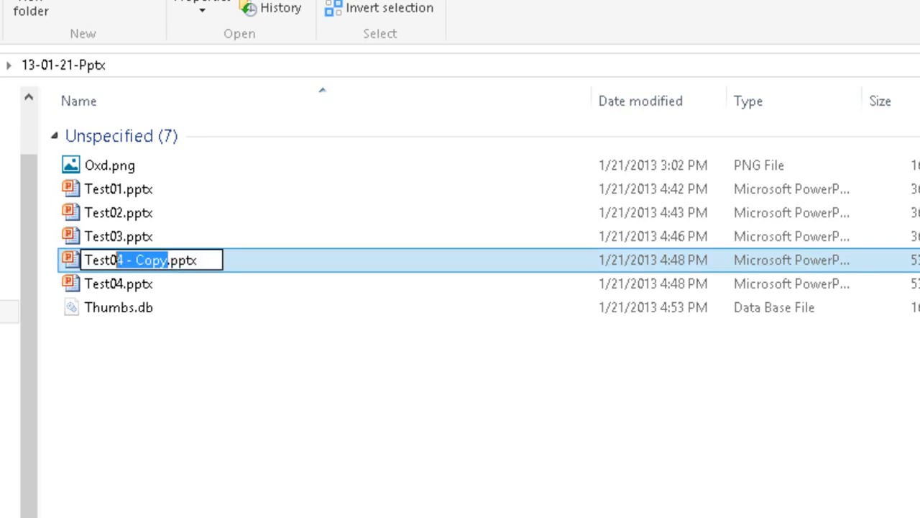
Confirm the rename of the Test04 copy to Test05.pptx and open it
key(Enter)
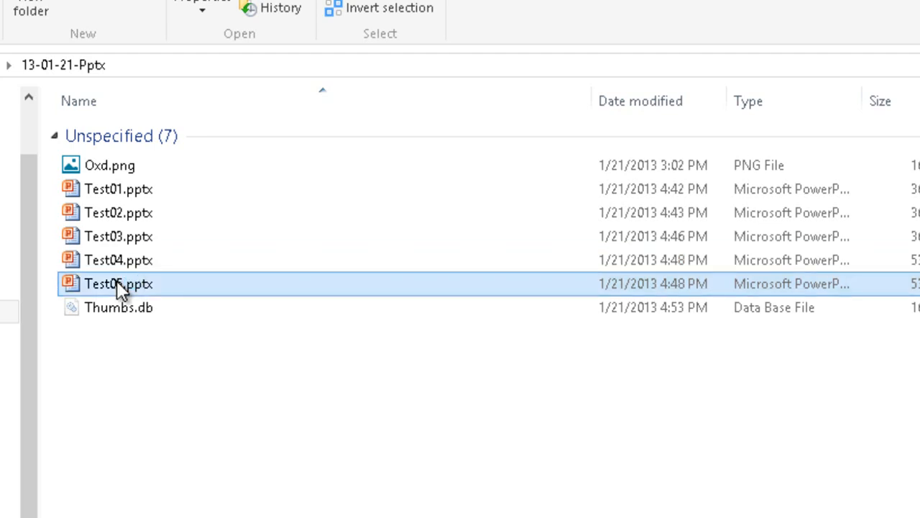
double_click(115, 282)
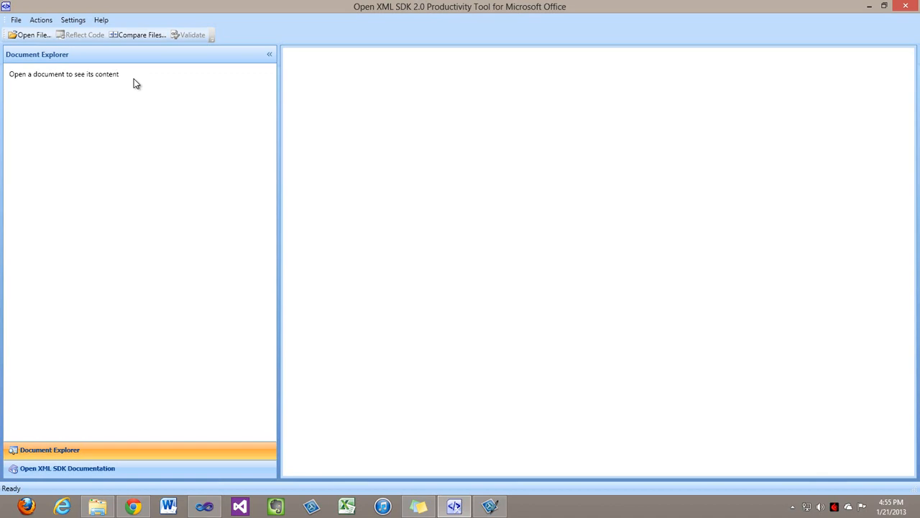
Compare the two presentations' slide1.xml and inspect the a:tr line with h="594360"
click(142, 34)
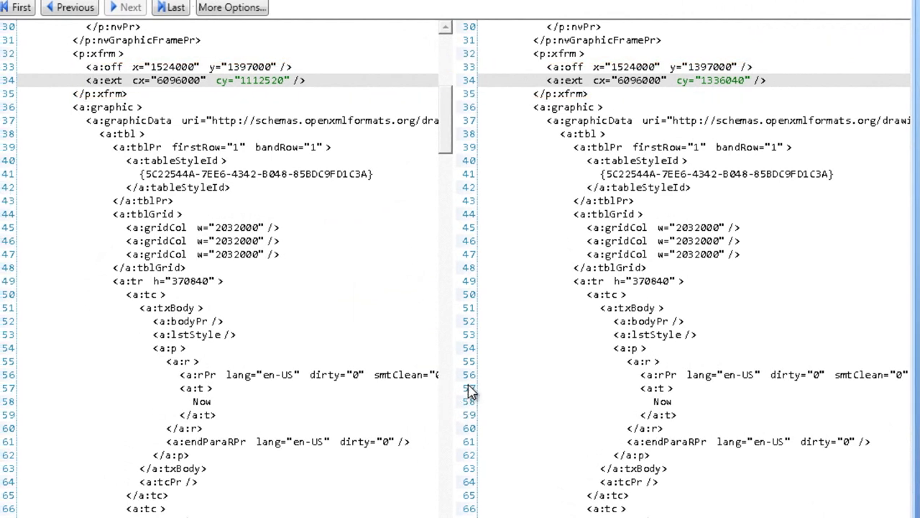
mouse_move(451, 128)
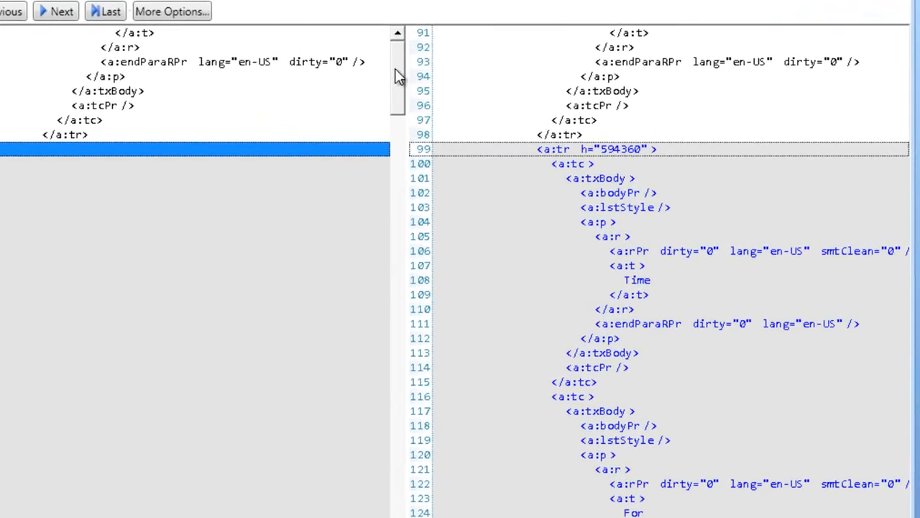
click(592, 148)
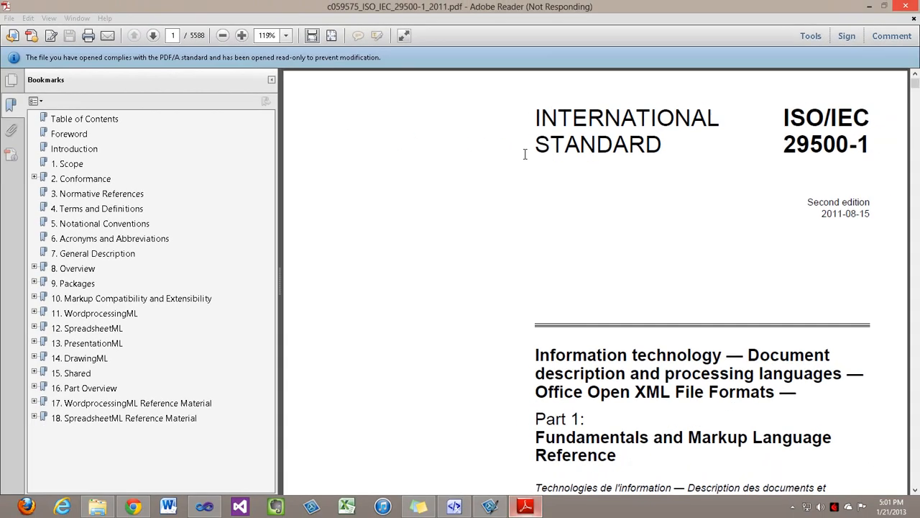
Search the ISO/IEC 29500-1 standard for 'a:tr' and read section 21.1.3.18 on the table row
key(ctrl+f)
text(a:tr)
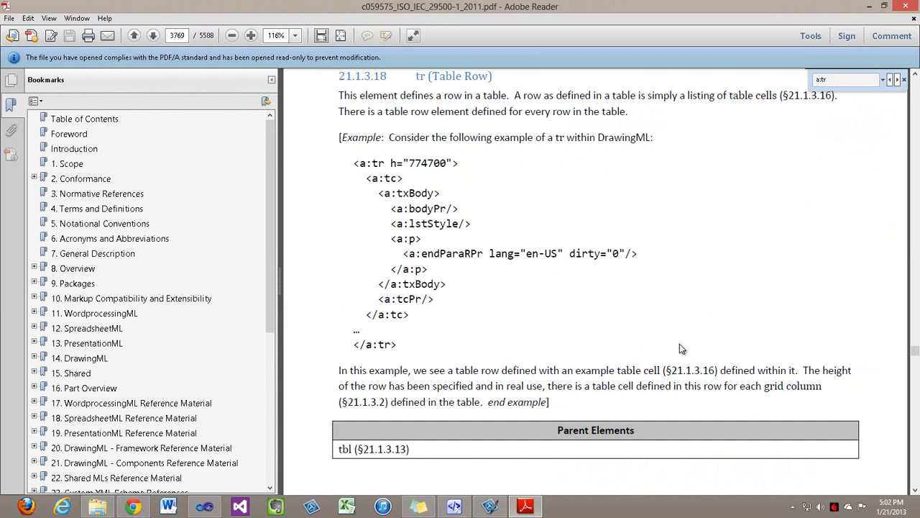
mouse_move(683, 353)
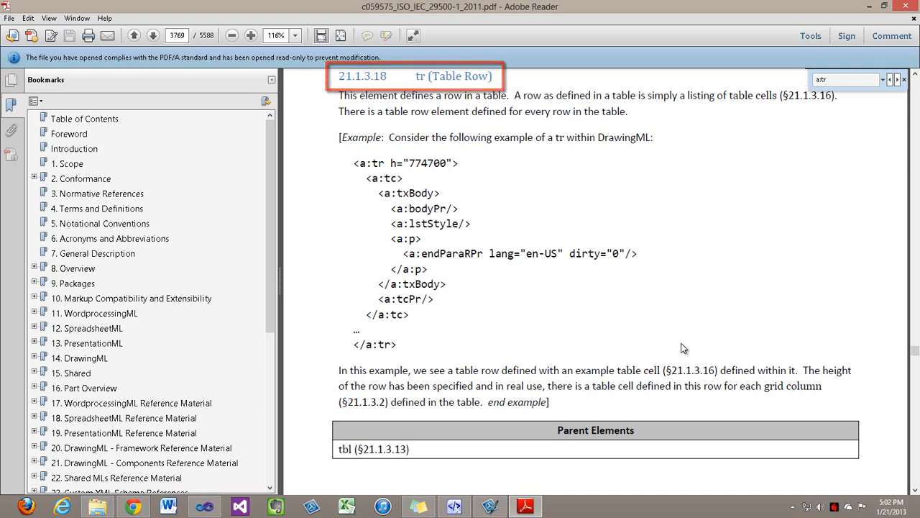
scroll(down, 3)
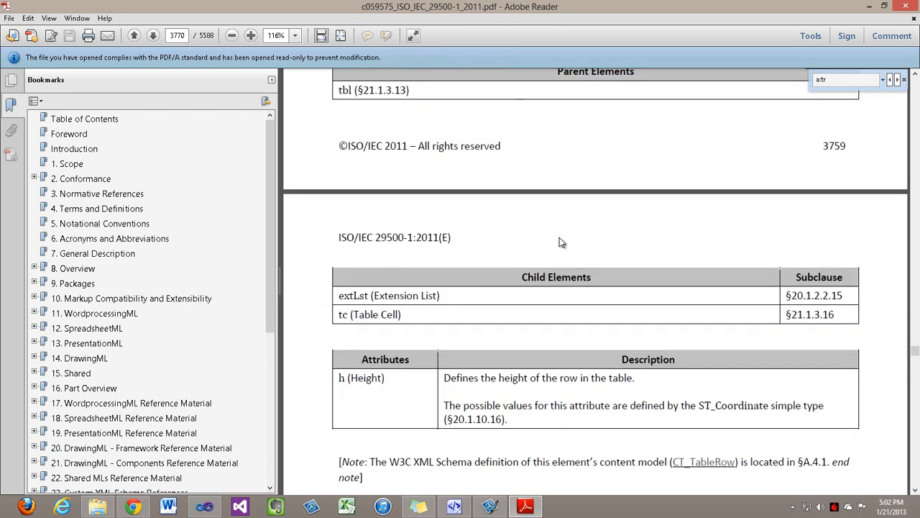
mouse_move(470, 322)
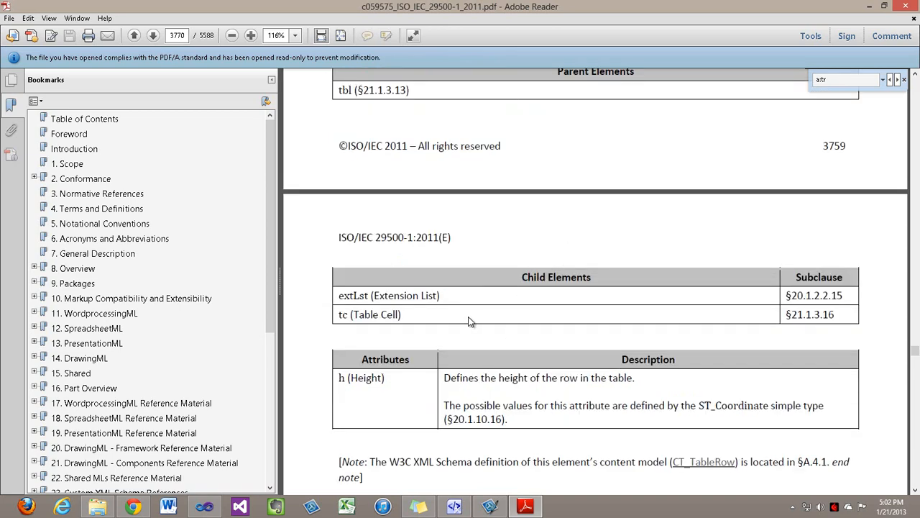
mouse_move(470, 421)
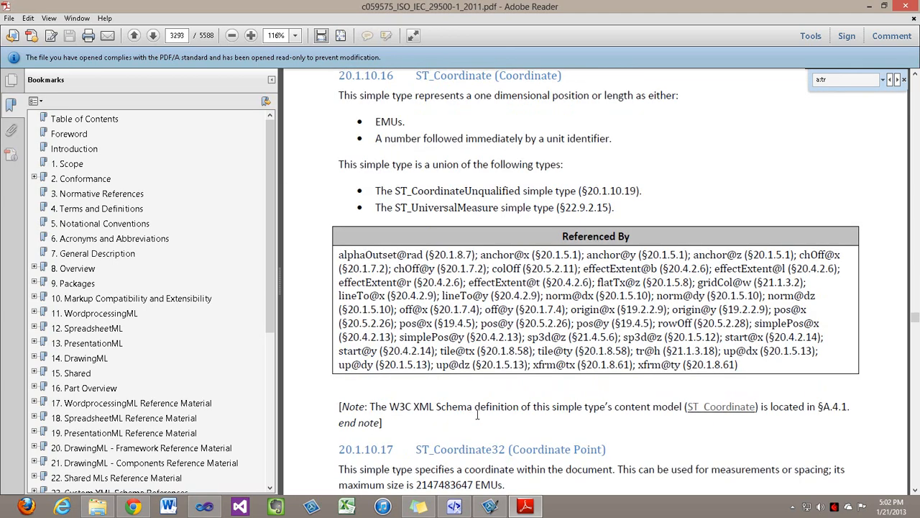
mouse_move(475, 434)
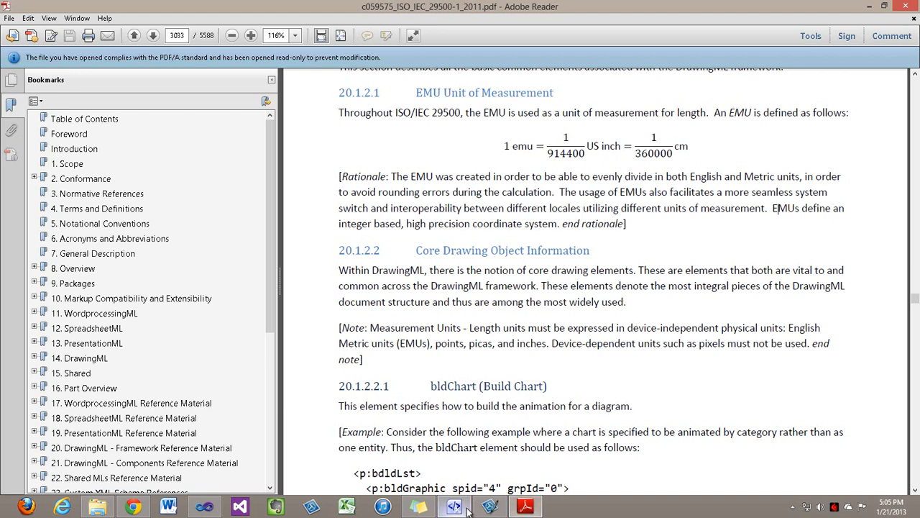
Search the SDK documentation pane for 'a:tr' and pick the TableRow result
click(454, 506)
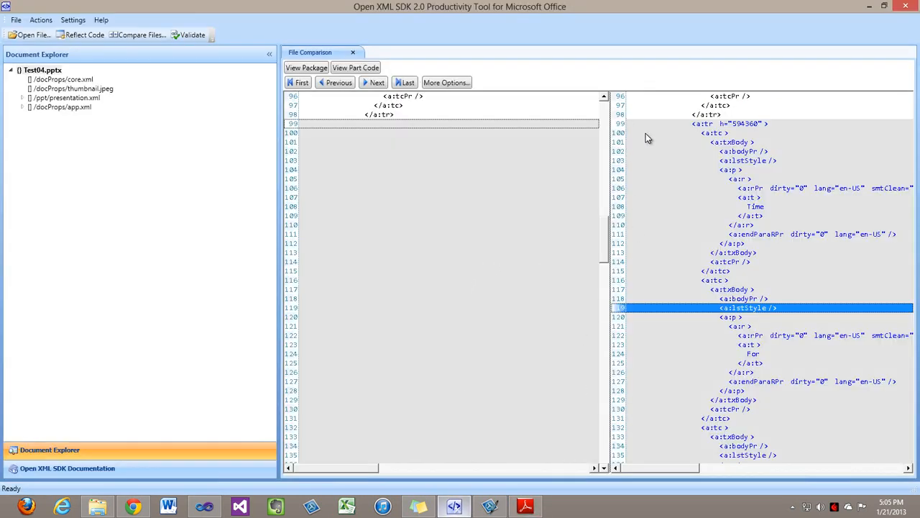
mouse_move(716, 133)
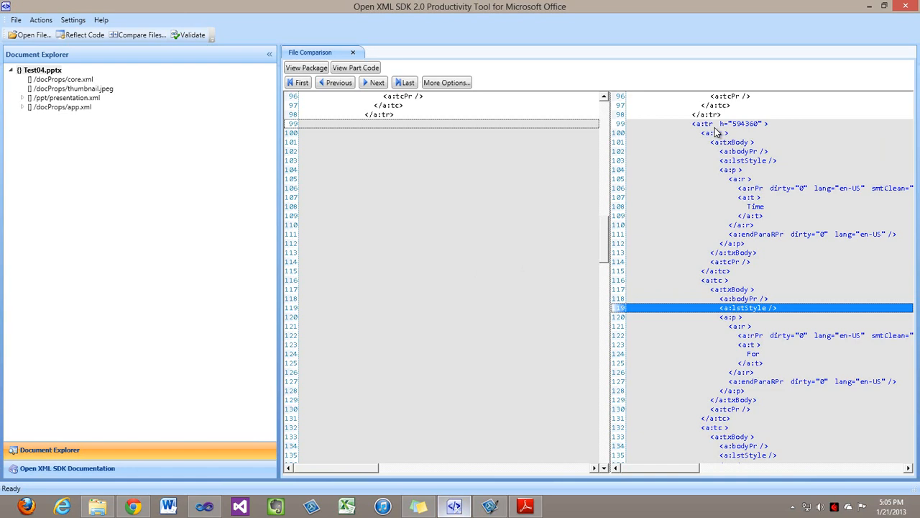
click(66, 468)
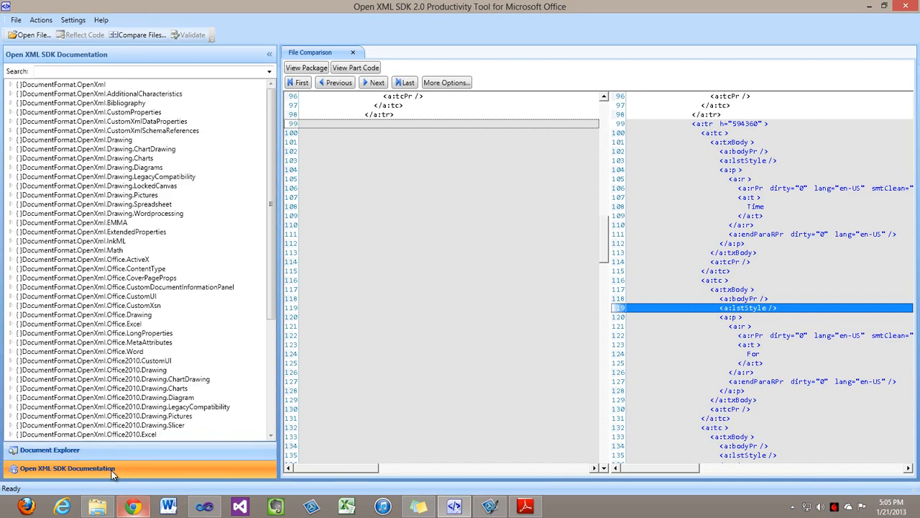
mouse_move(180, 72)
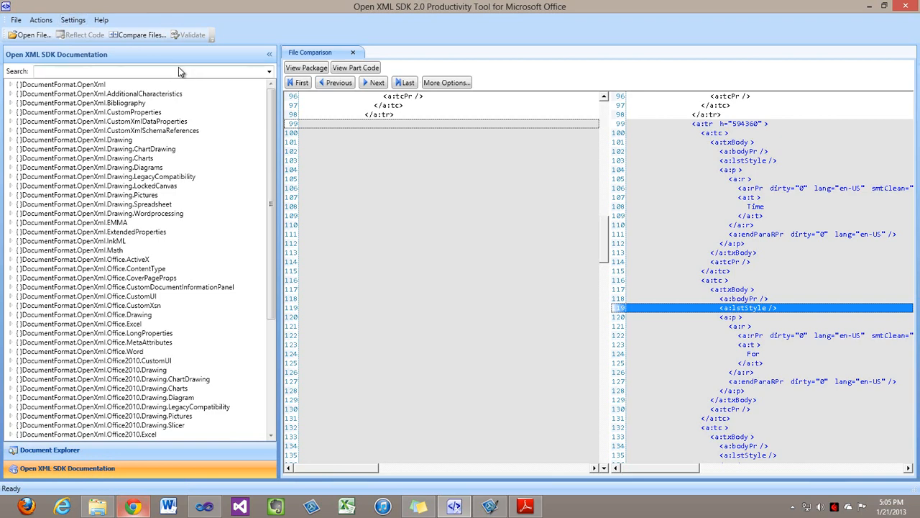
text(a:tr)
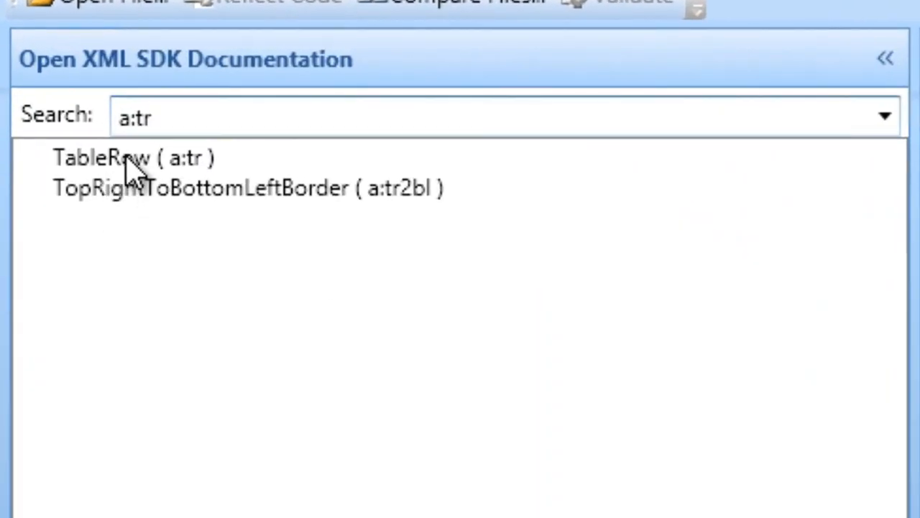
click(129, 158)
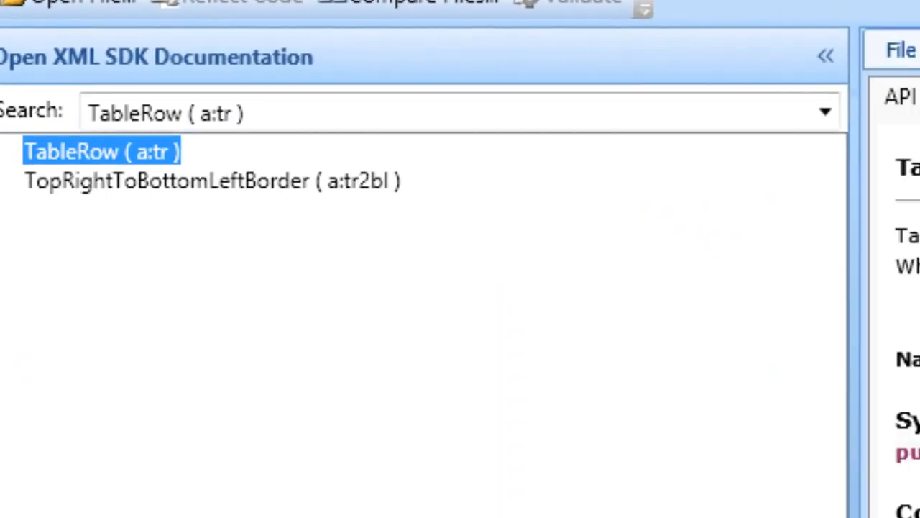
Read the TableRow class documentation down to the Height property mapped to attribute h
double_click(103, 153)
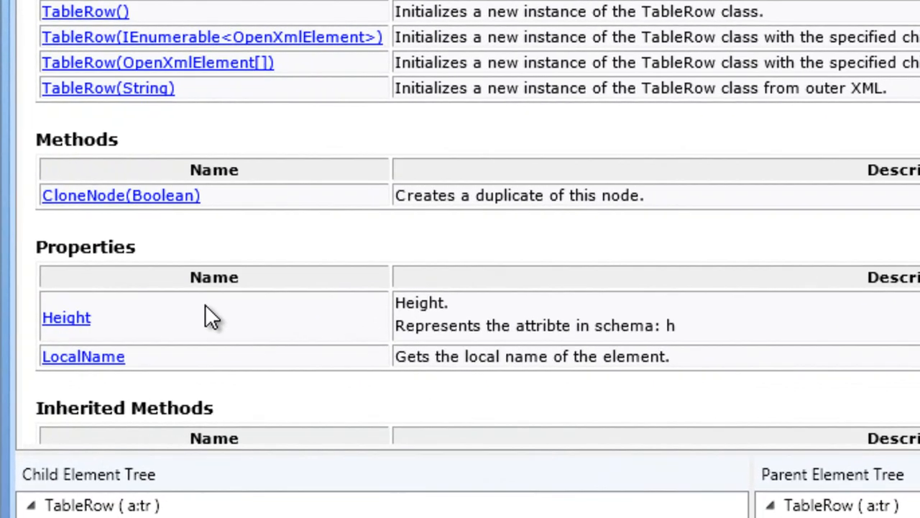
scroll(down, 3)
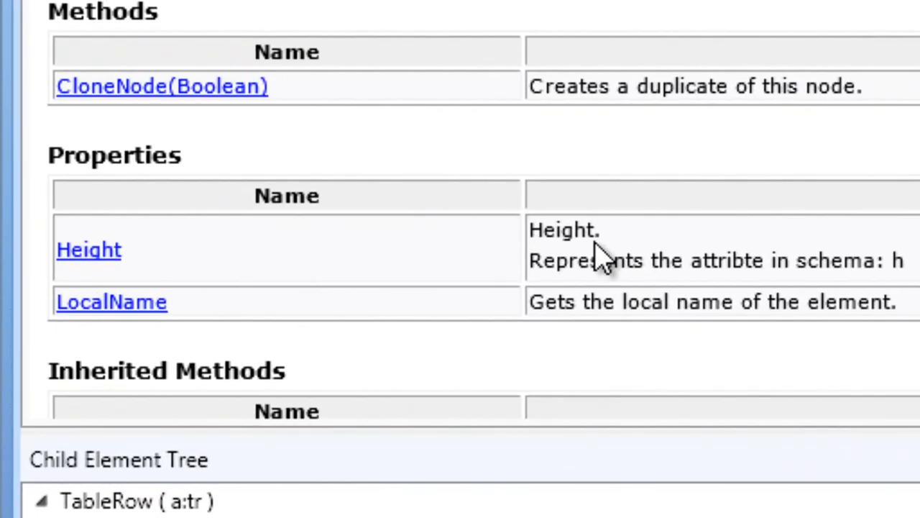
mouse_move(647, 223)
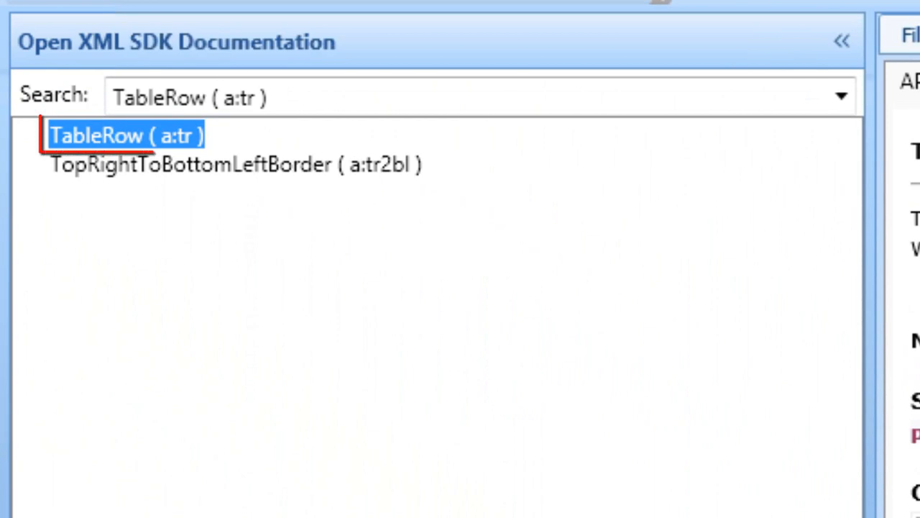
double_click(97, 136)
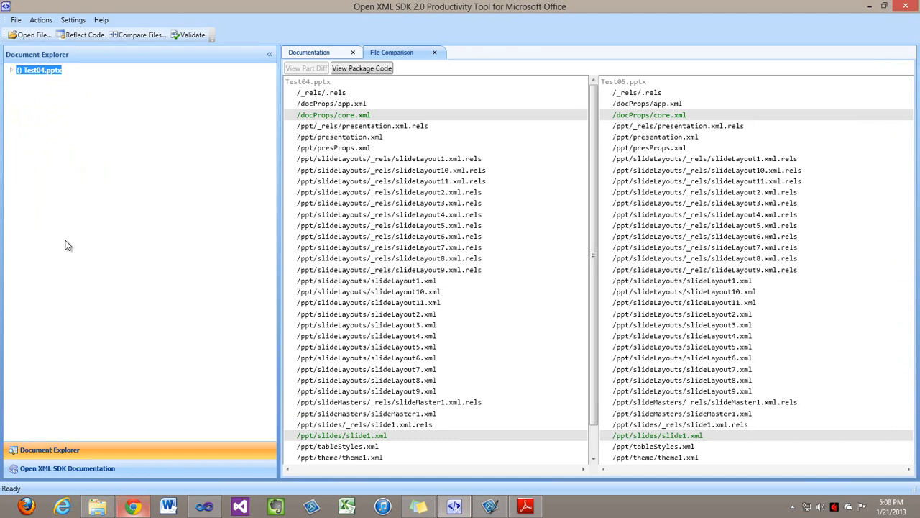
mouse_move(124, 221)
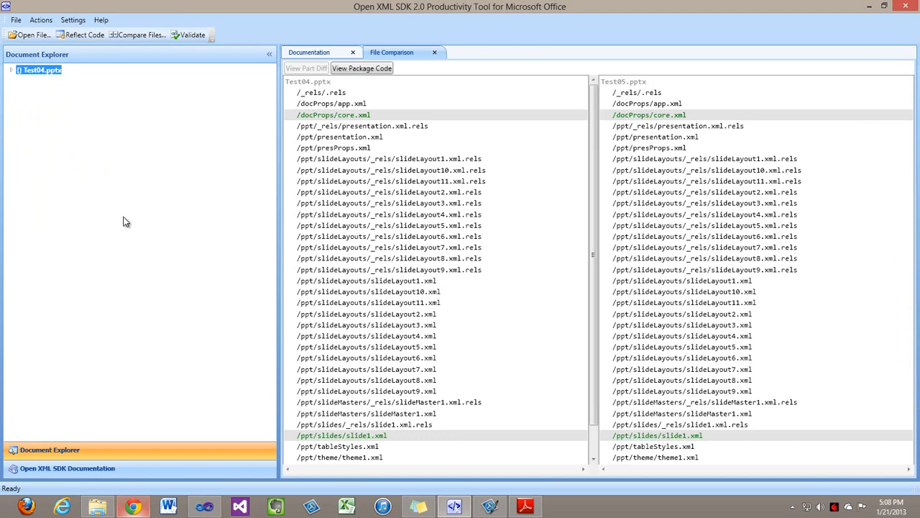
Expand Test05.pptx's presentation.xml, slide1.xml and the p:sld element in Document Explorer
click(34, 35)
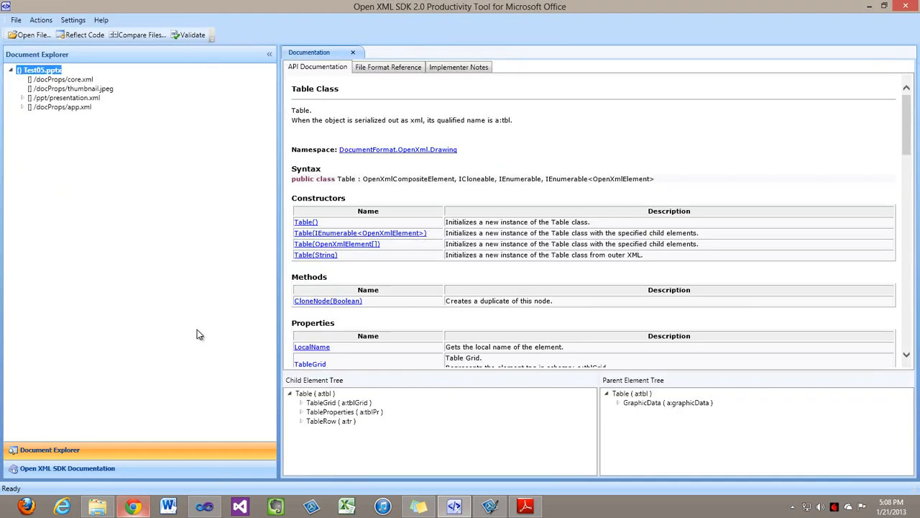
mouse_move(141, 224)
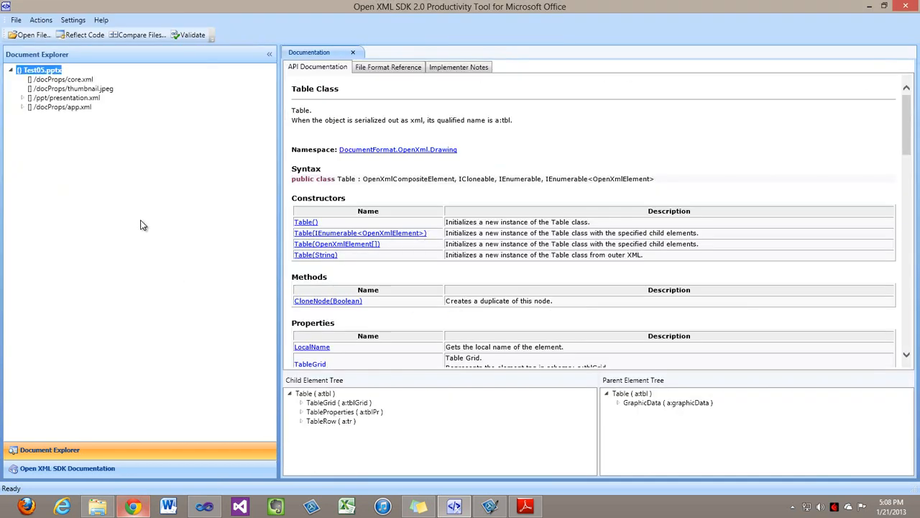
click(23, 101)
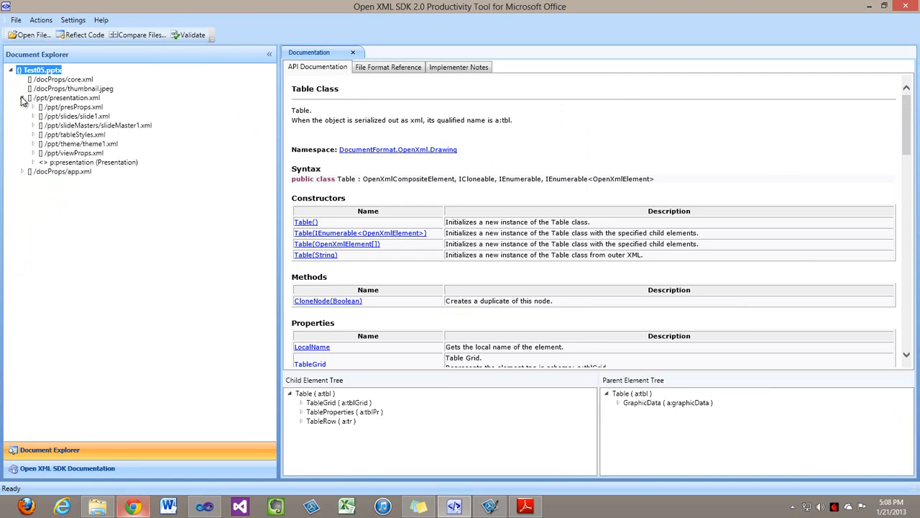
click(32, 117)
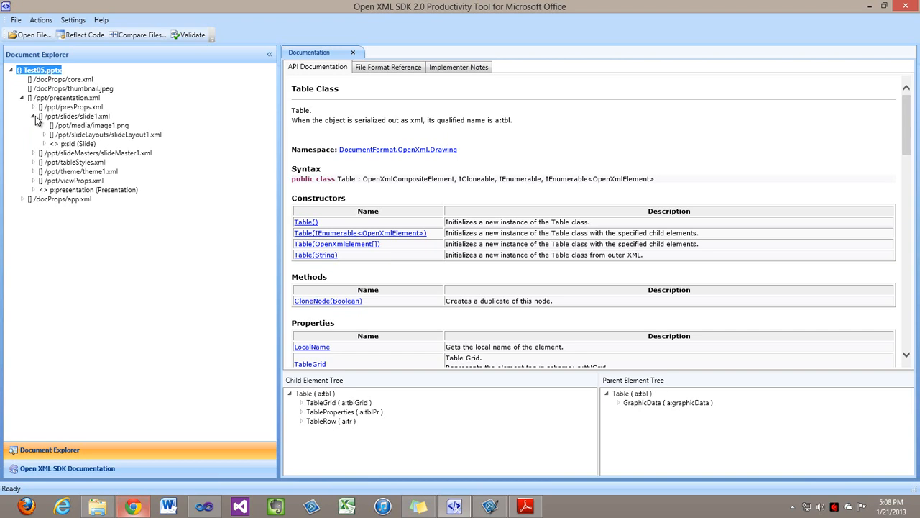
click(43, 144)
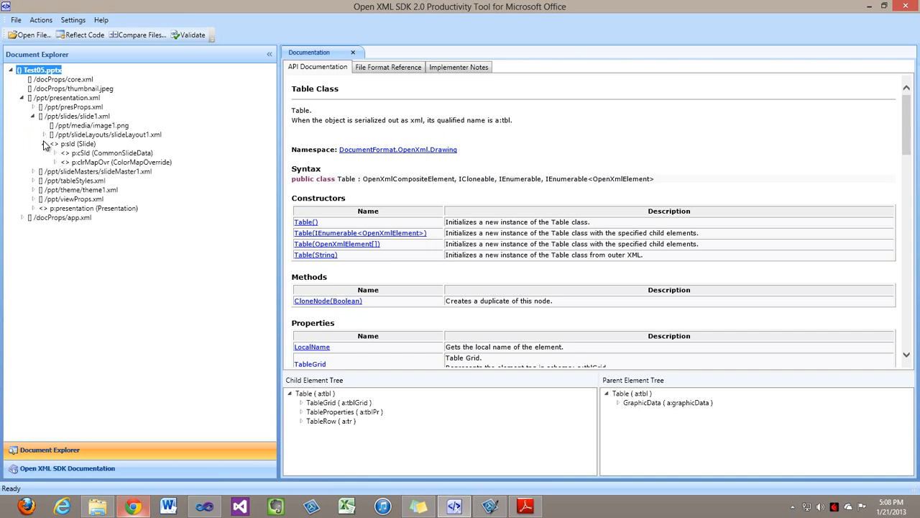
Expand the shape tree and graphic frame down to the three-row a:tbl and select it
click(52, 153)
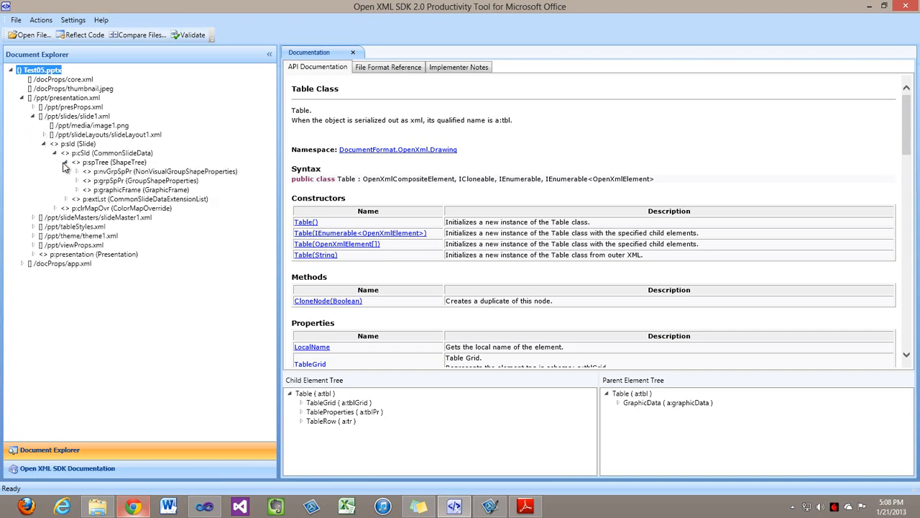
click(76, 190)
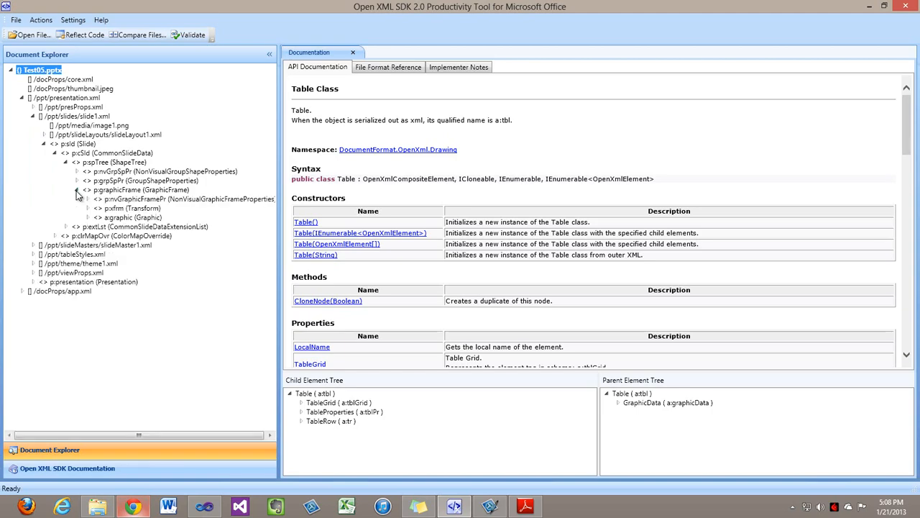
click(95, 216)
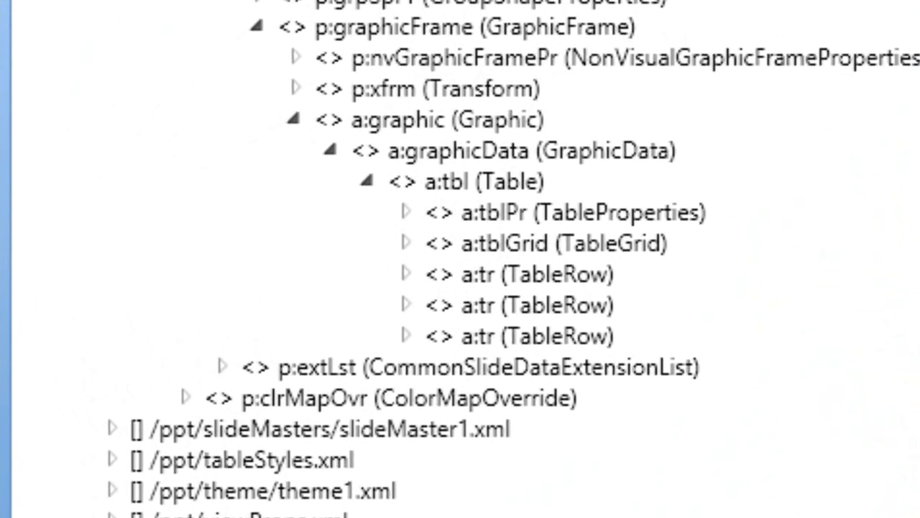
mouse_move(535, 213)
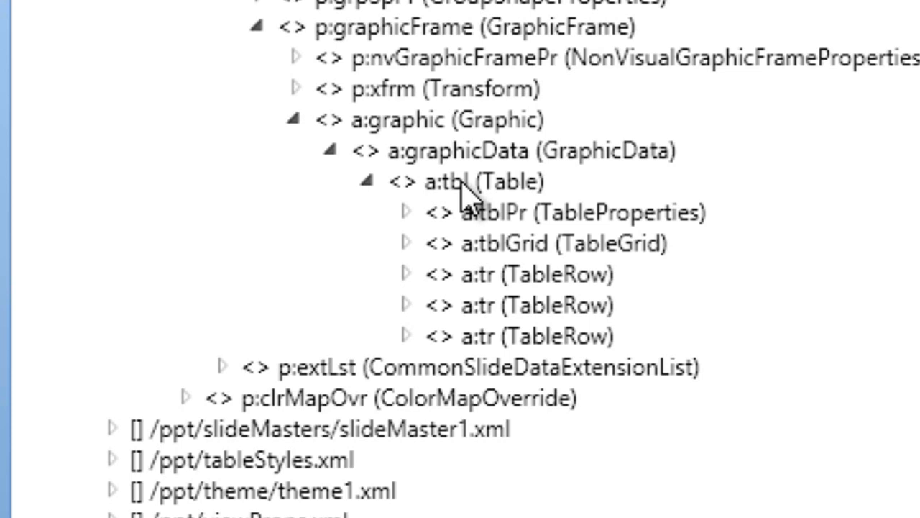
click(482, 184)
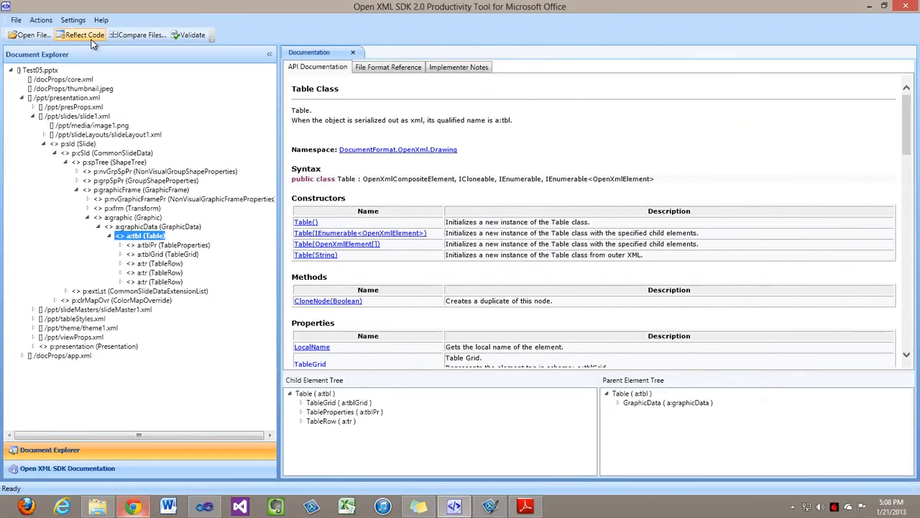
Reflect the a:tbl code and reach the tableRow3 Height = 370840L line
click(80, 37)
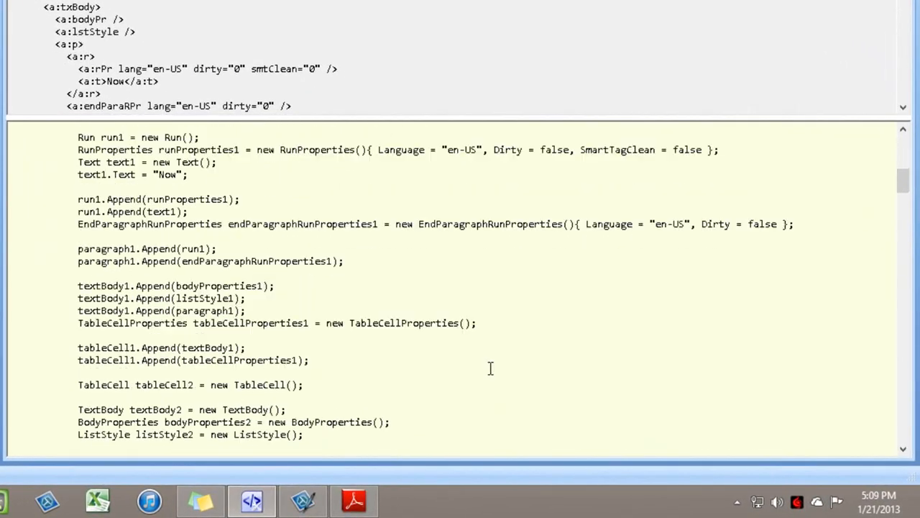
scroll(down, 3)
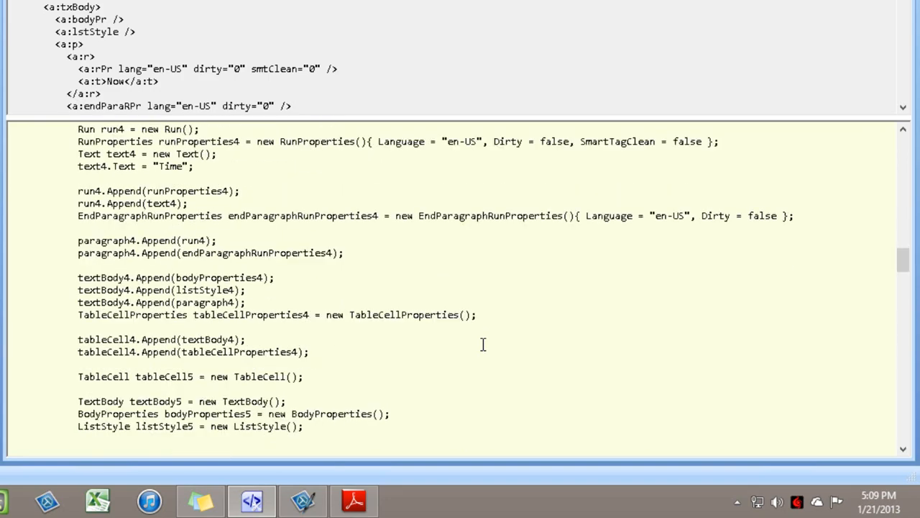
scroll(down, 3)
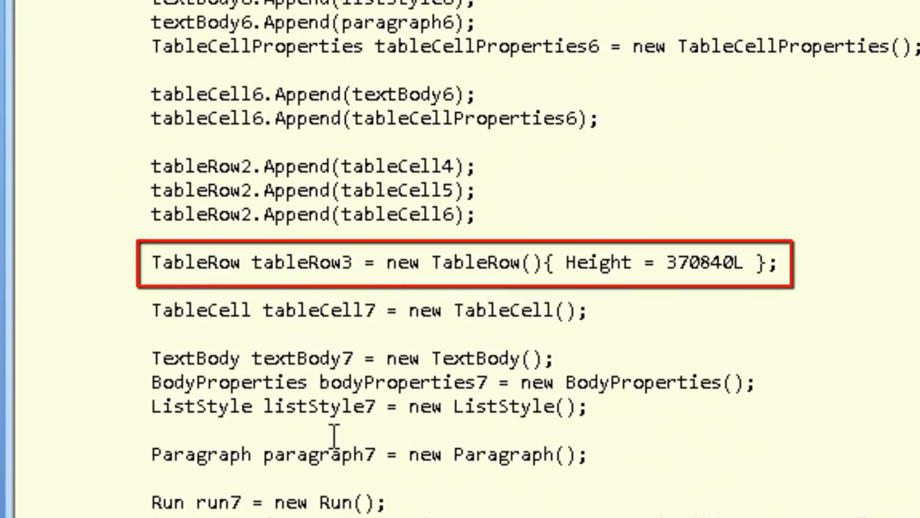
mouse_move(773, 337)
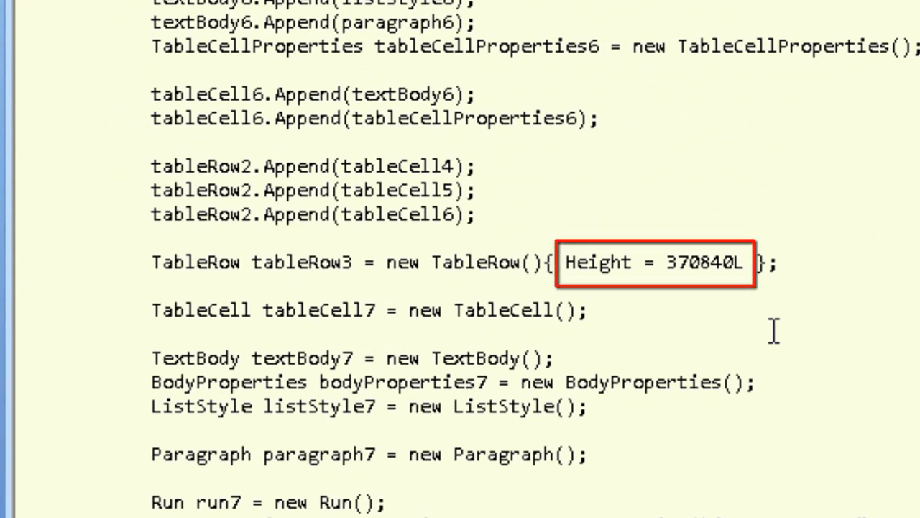
mouse_move(900, 158)
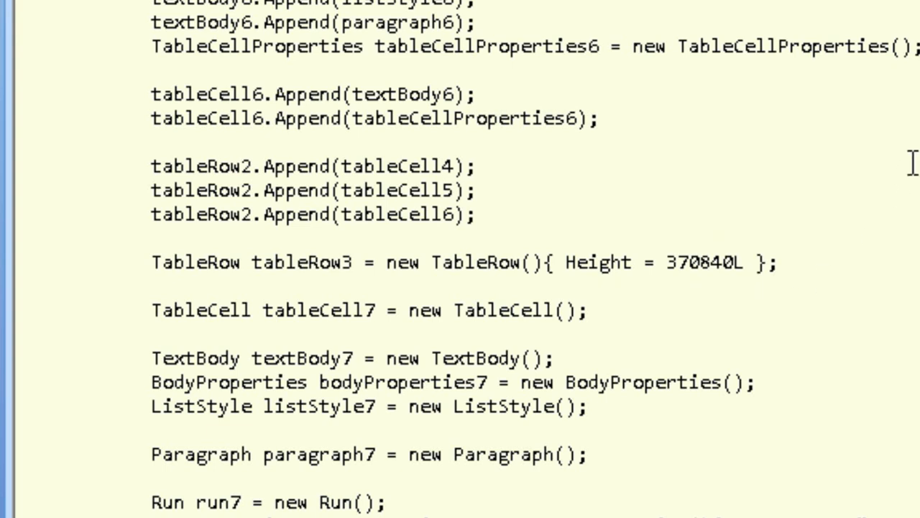